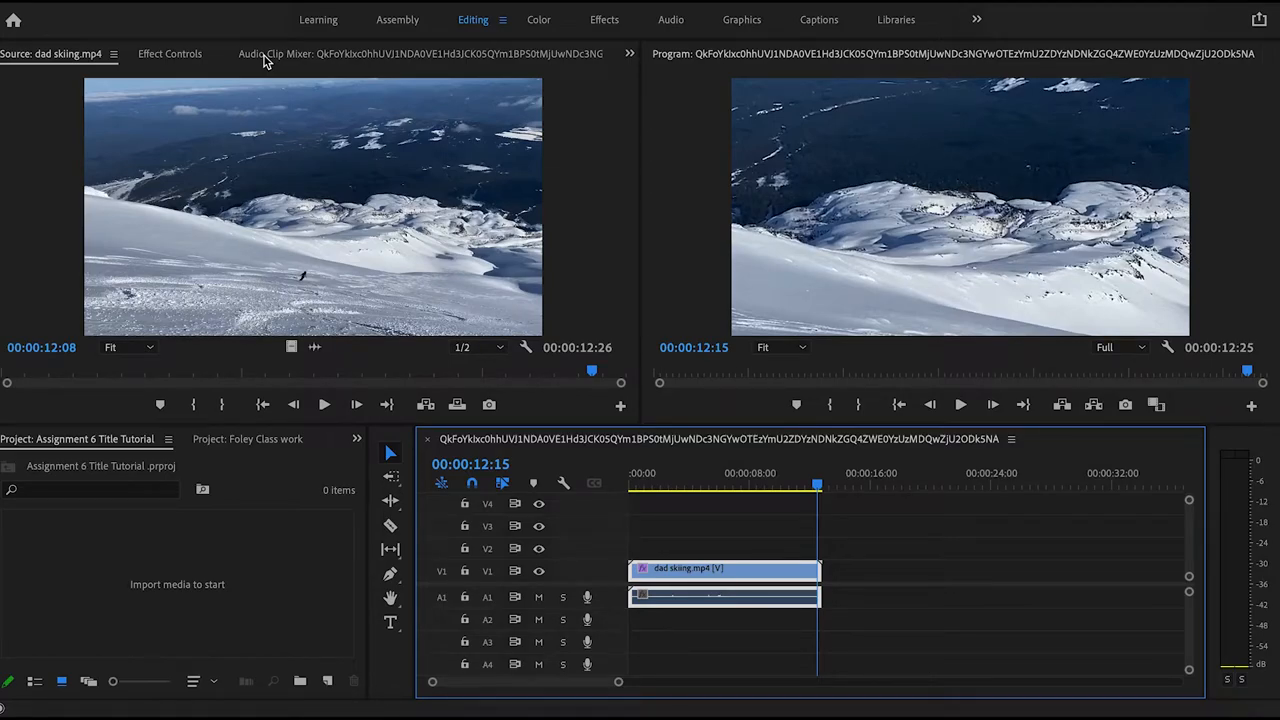
pyautogui.moveTo(598, 92)
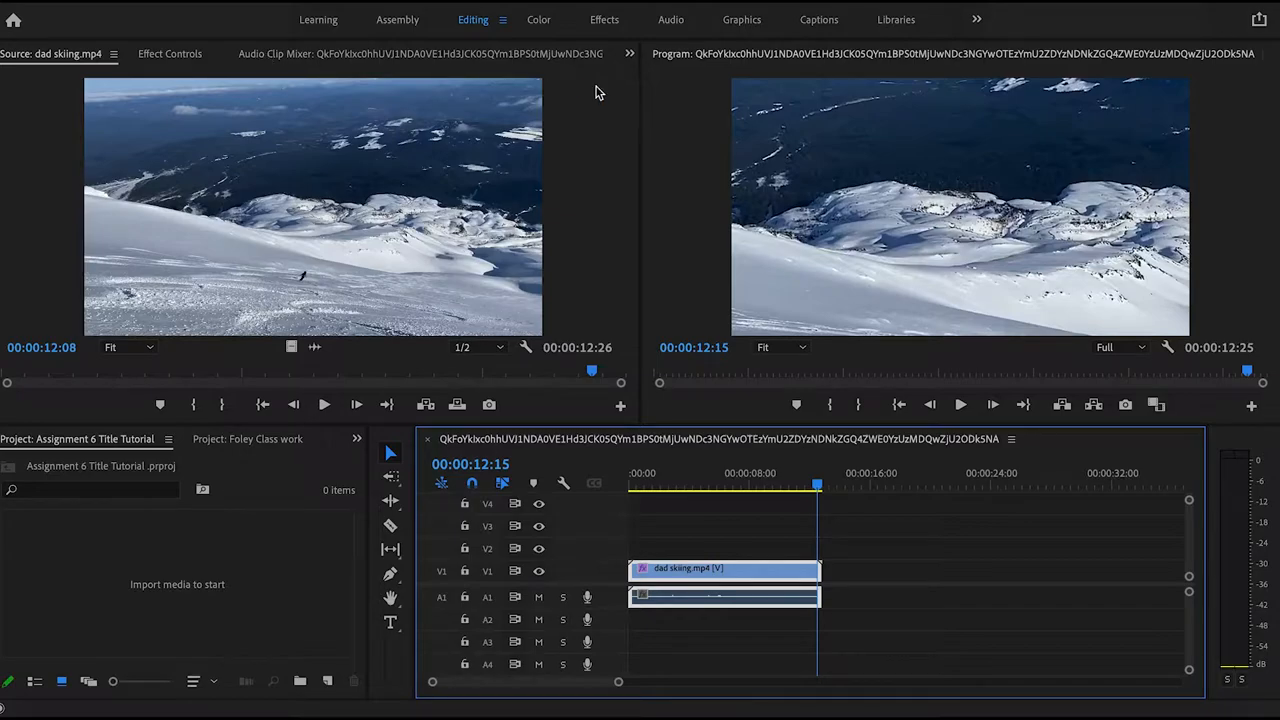
pyautogui.moveTo(964, 424)
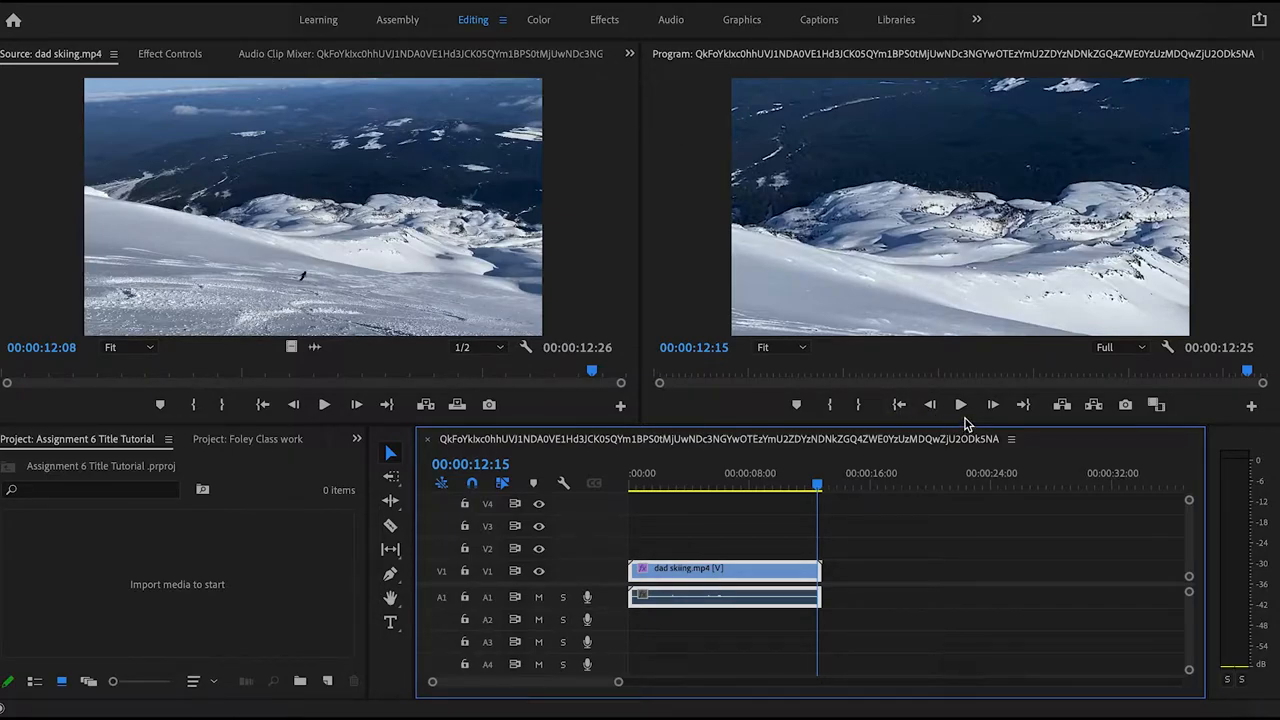
pyautogui.moveTo(960, 404)
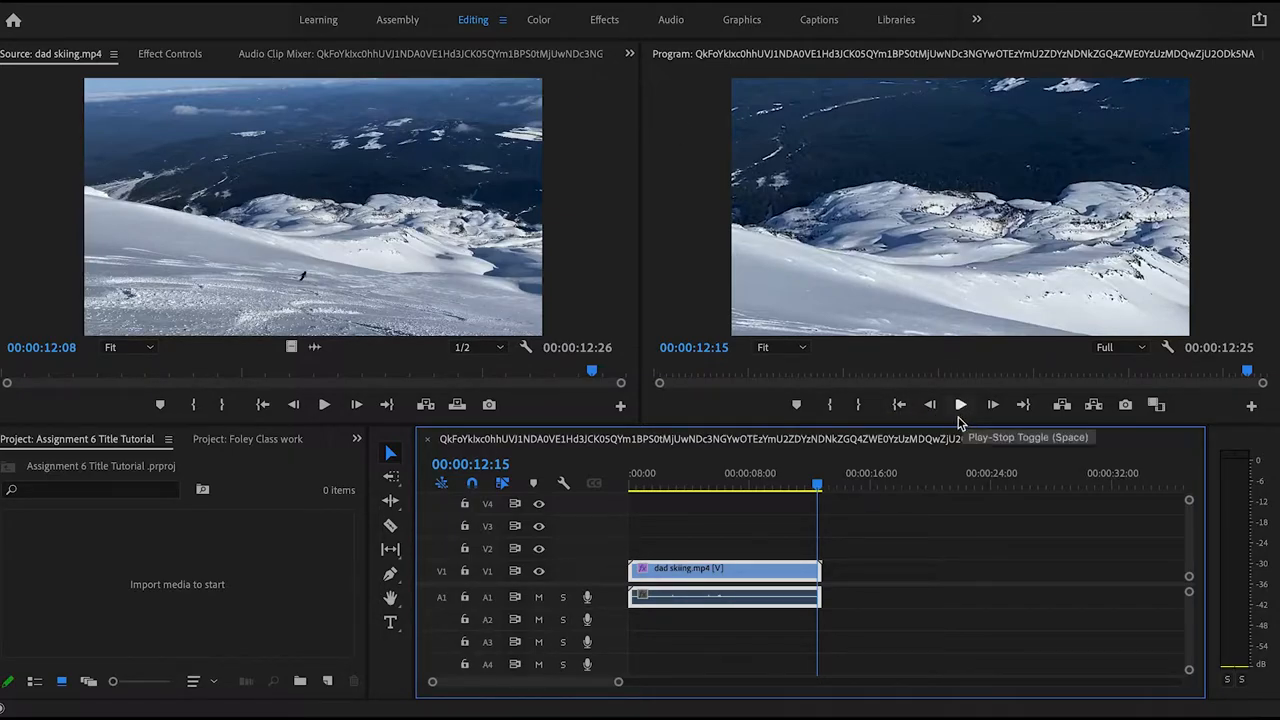
pyautogui.moveTo(970, 404)
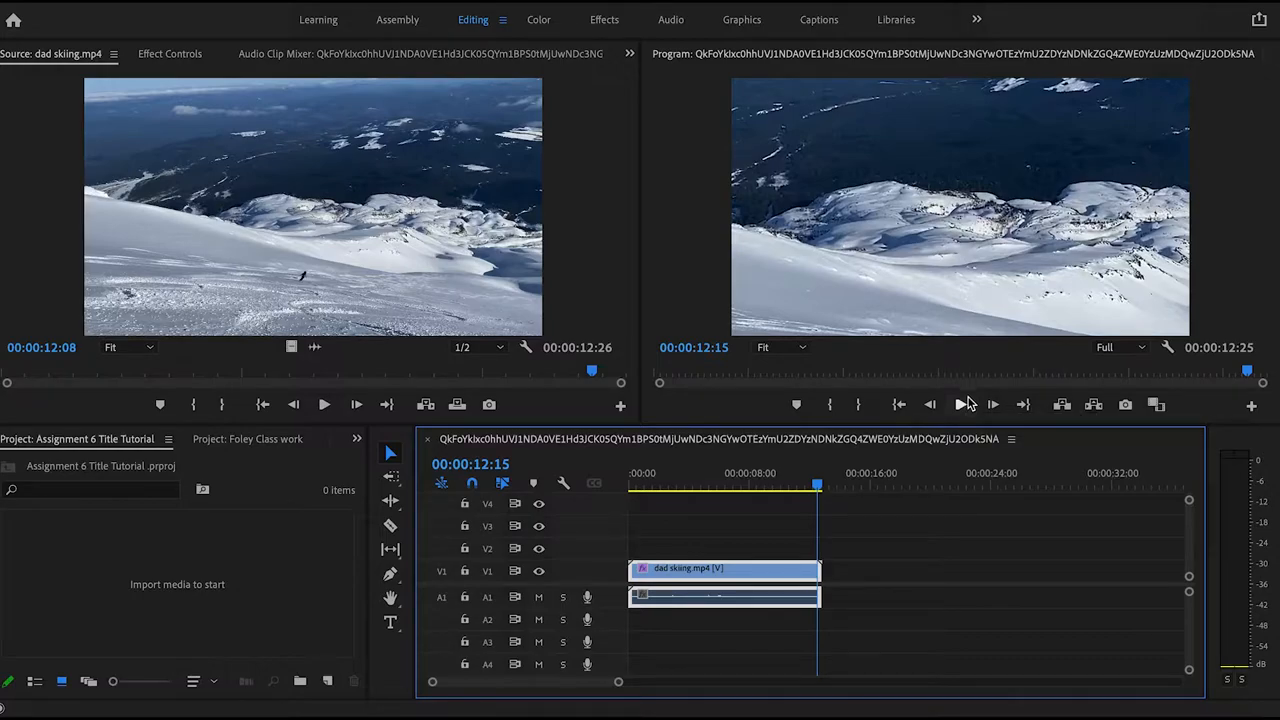
pyautogui.moveTo(962, 404)
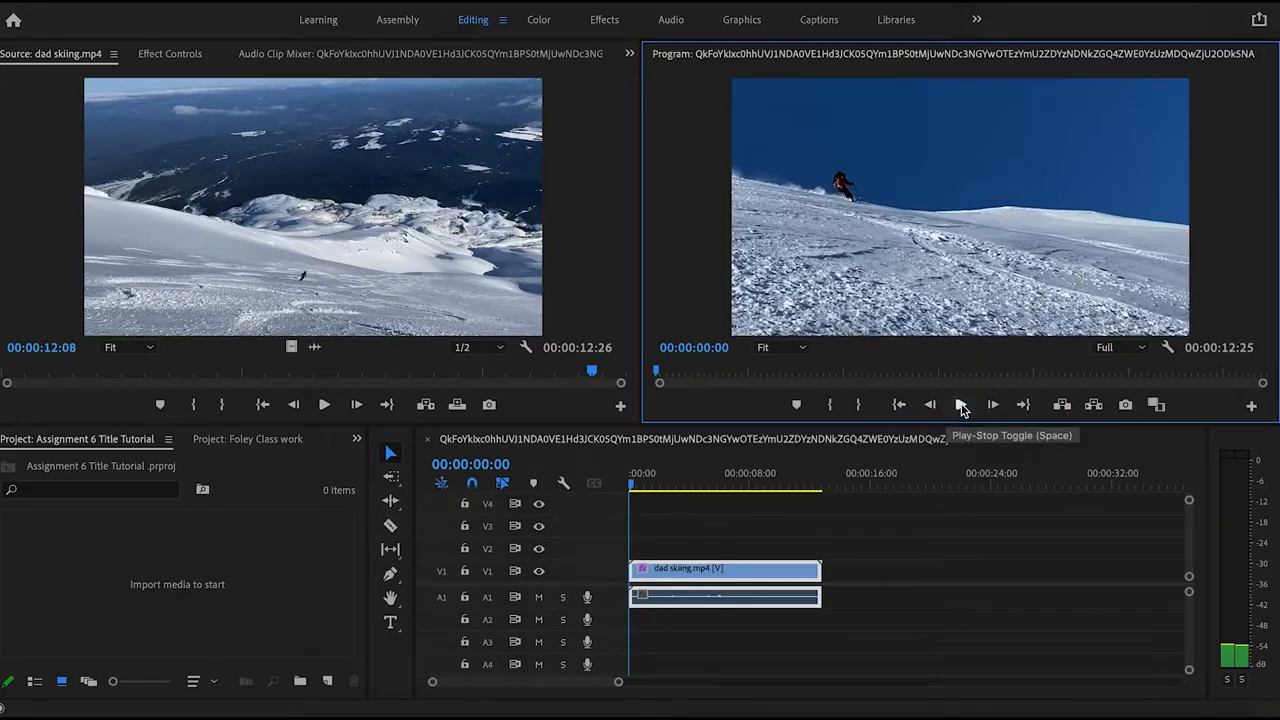
# After playing the clip, enter the Graphics workspace with the Type Tool and draw a text box across the top of the first frame.
pyautogui.click(960, 404)
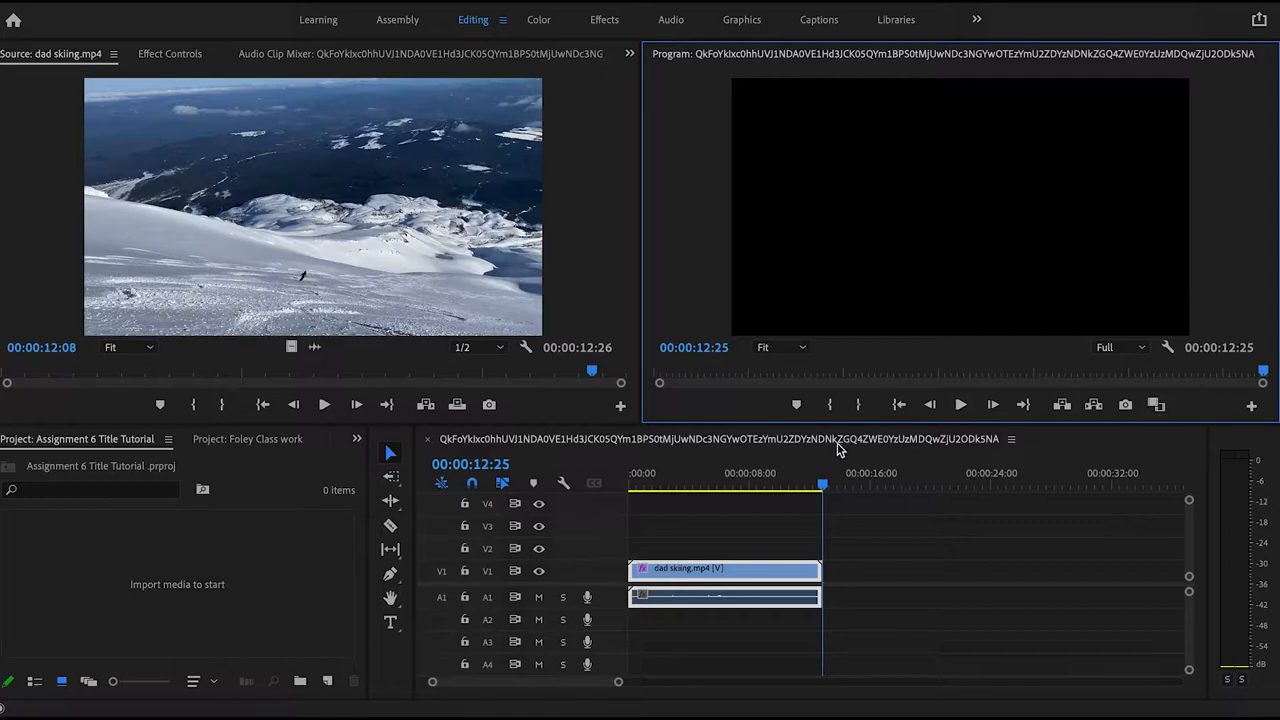
pyautogui.moveTo(764, 408)
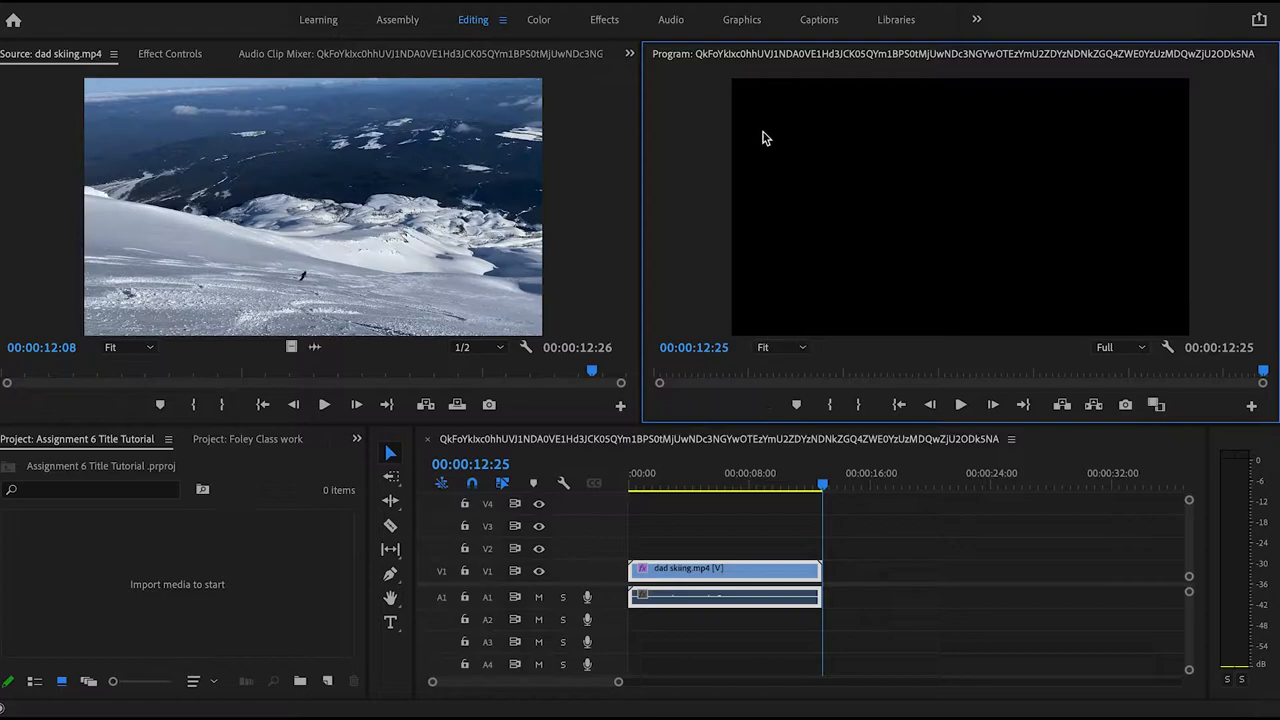
pyautogui.moveTo(632, 124)
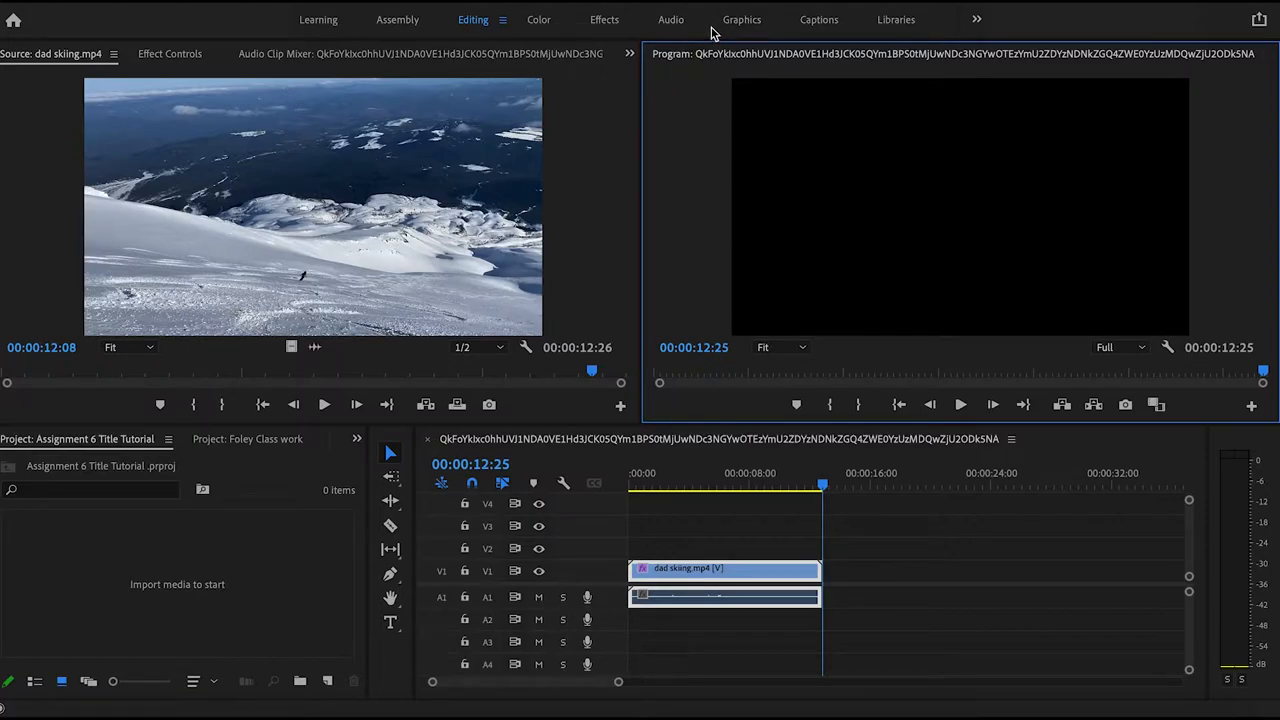
pyautogui.moveTo(756, 28)
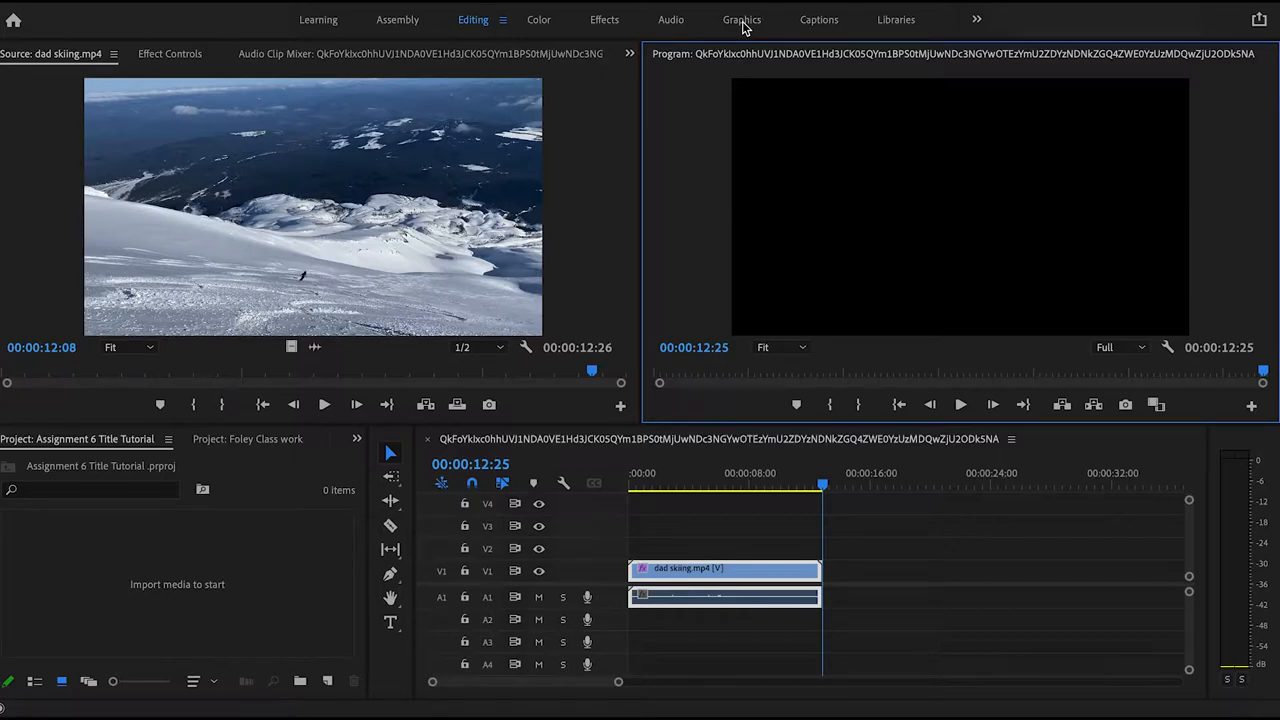
pyautogui.click(742, 20)
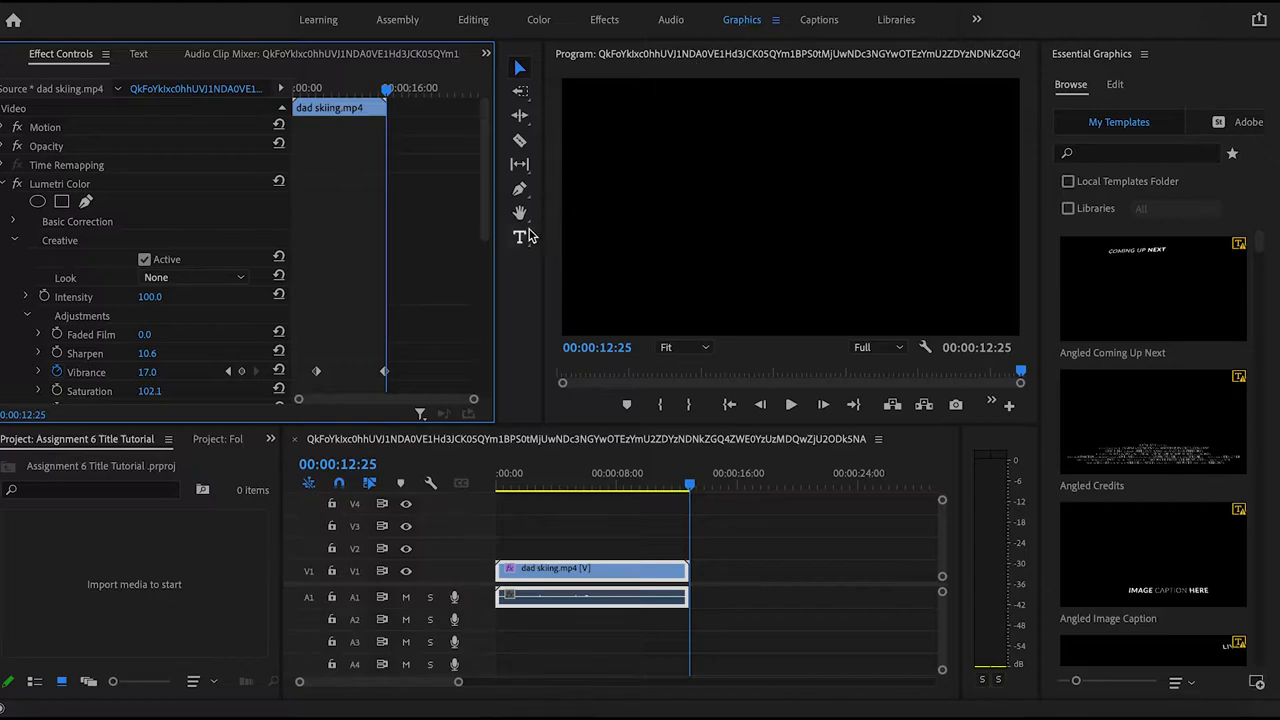
pyautogui.click(518, 236)
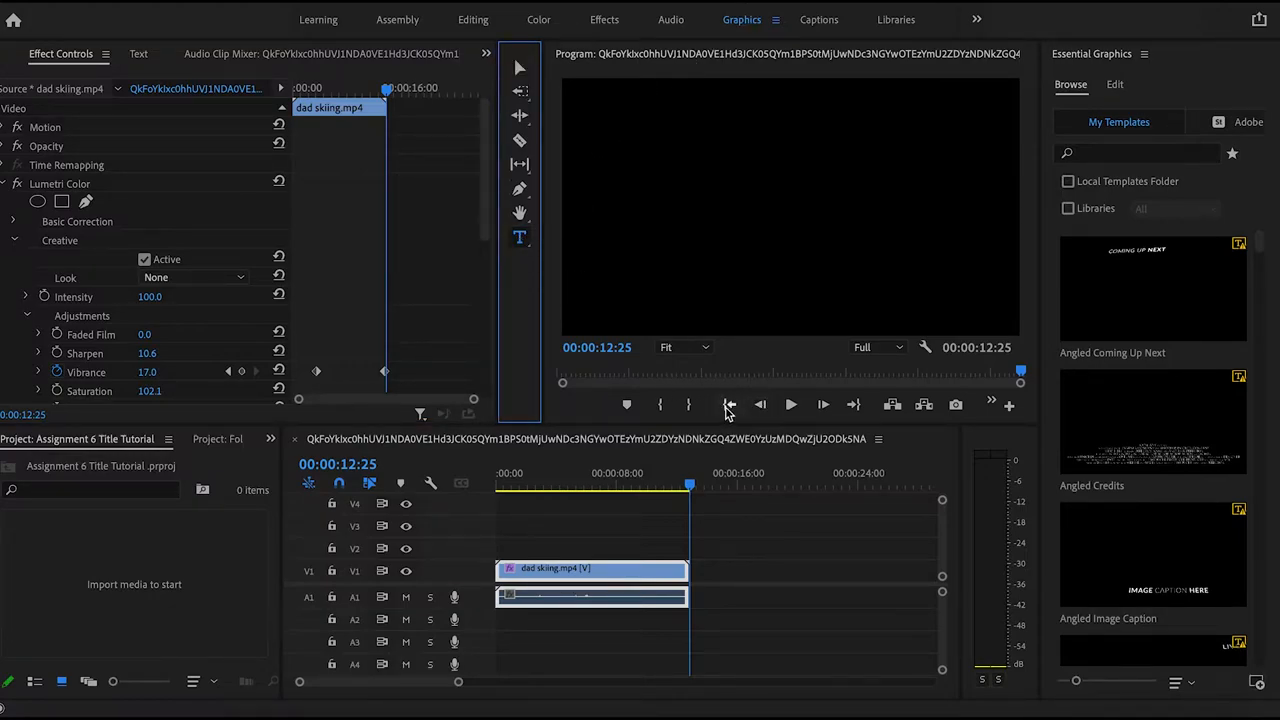
pyautogui.click(728, 404)
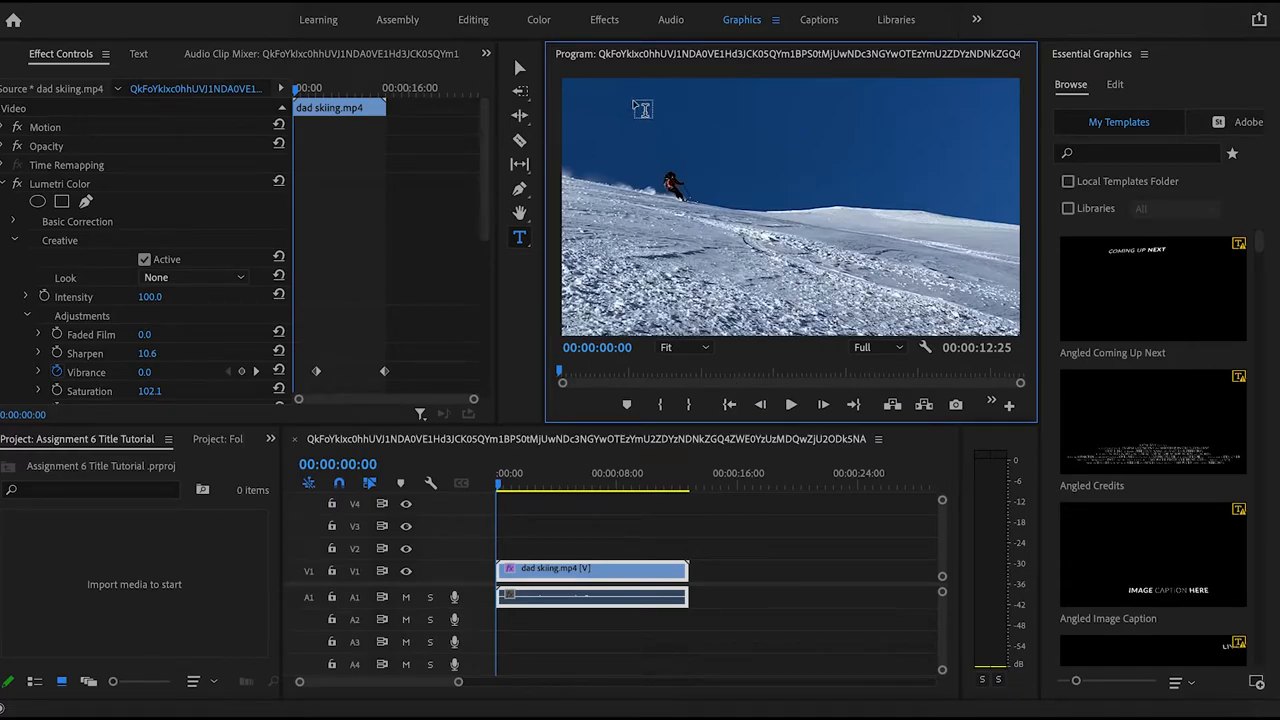
pyautogui.moveTo(640, 108); pyautogui.dragTo(860, 124)
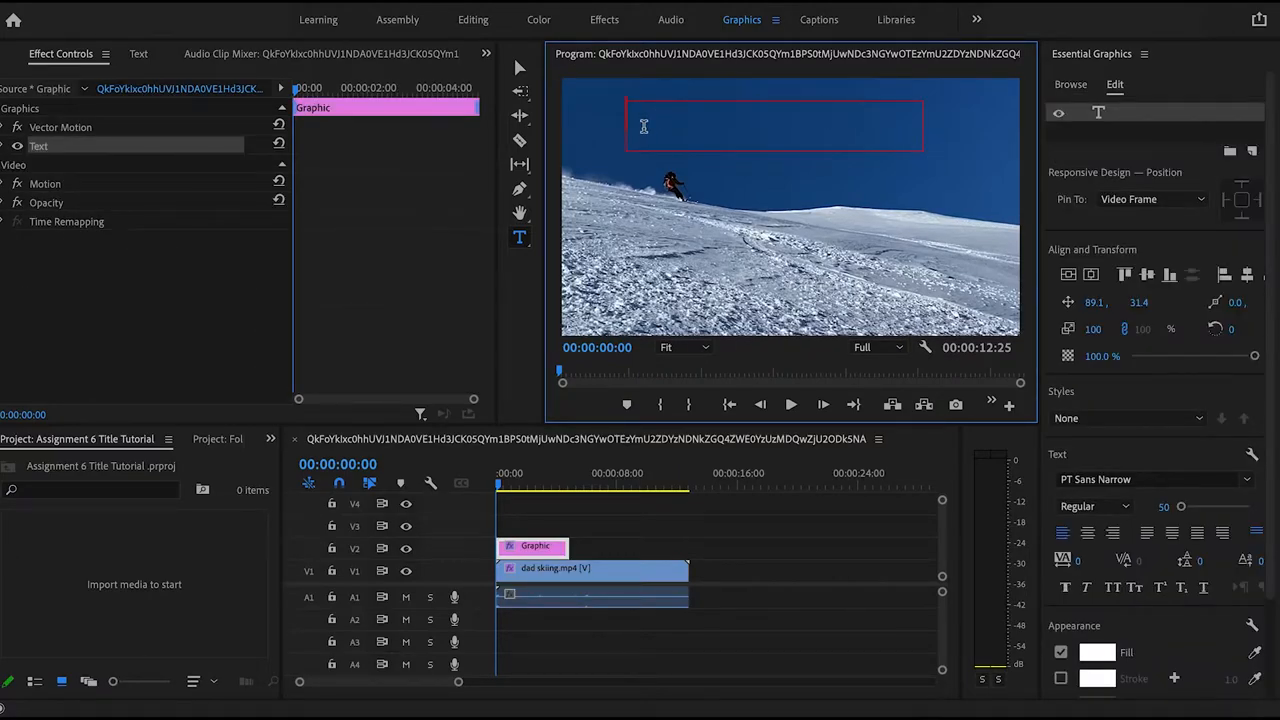
# Enter the title text 'My dad skiing St. Helens' into the new text box.
pyautogui.write('M')
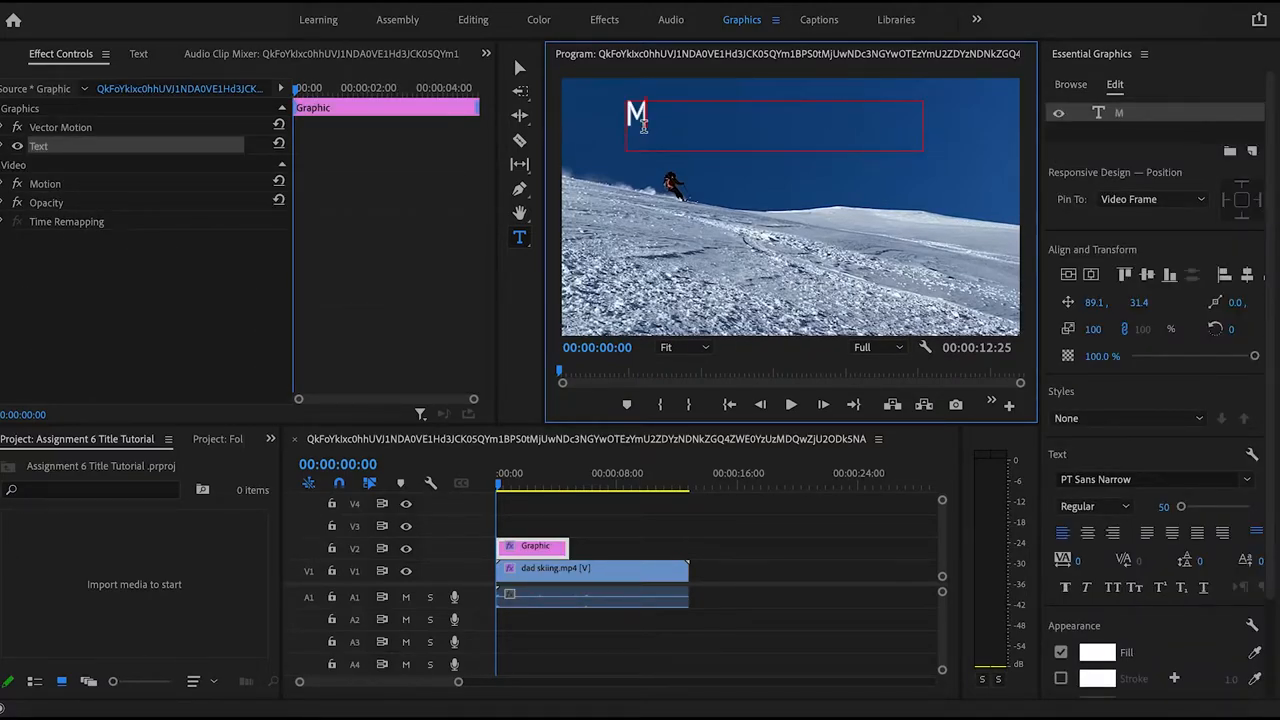
pyautogui.write('y dad skiing S')
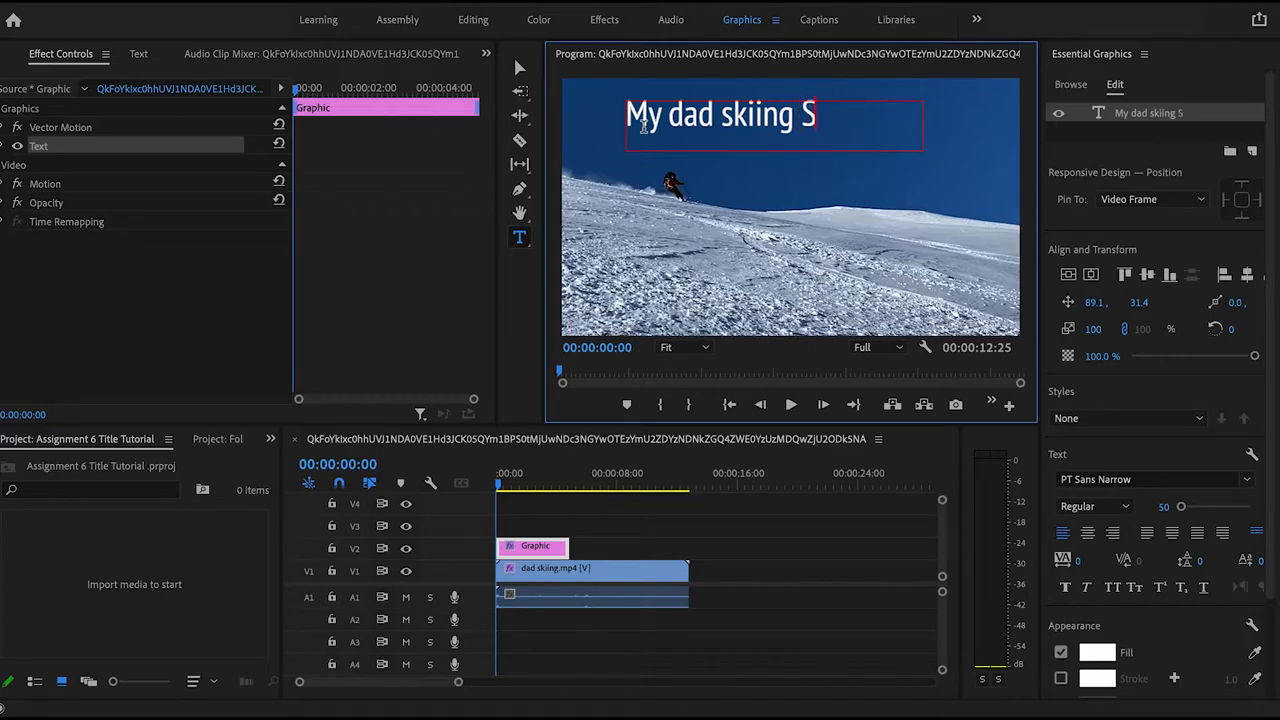
pyautogui.write('t. Hele')
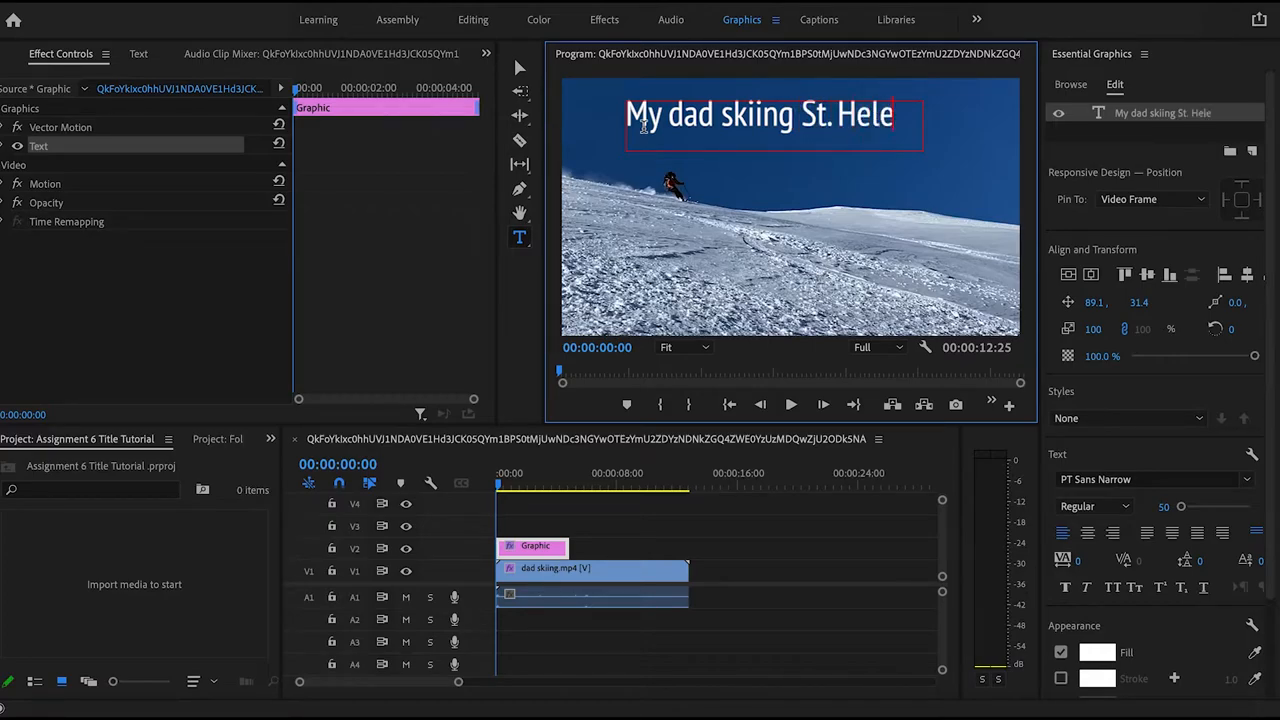
pyautogui.write('ns')
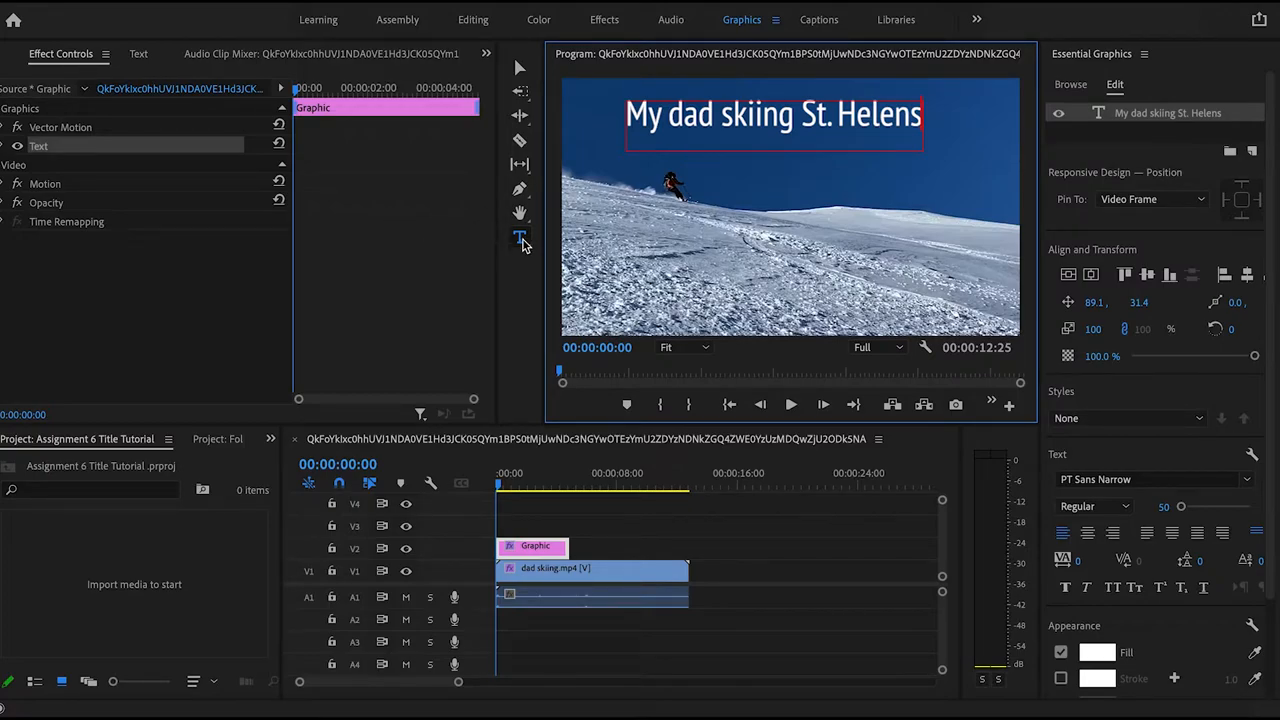
pyautogui.moveTo(520, 238)
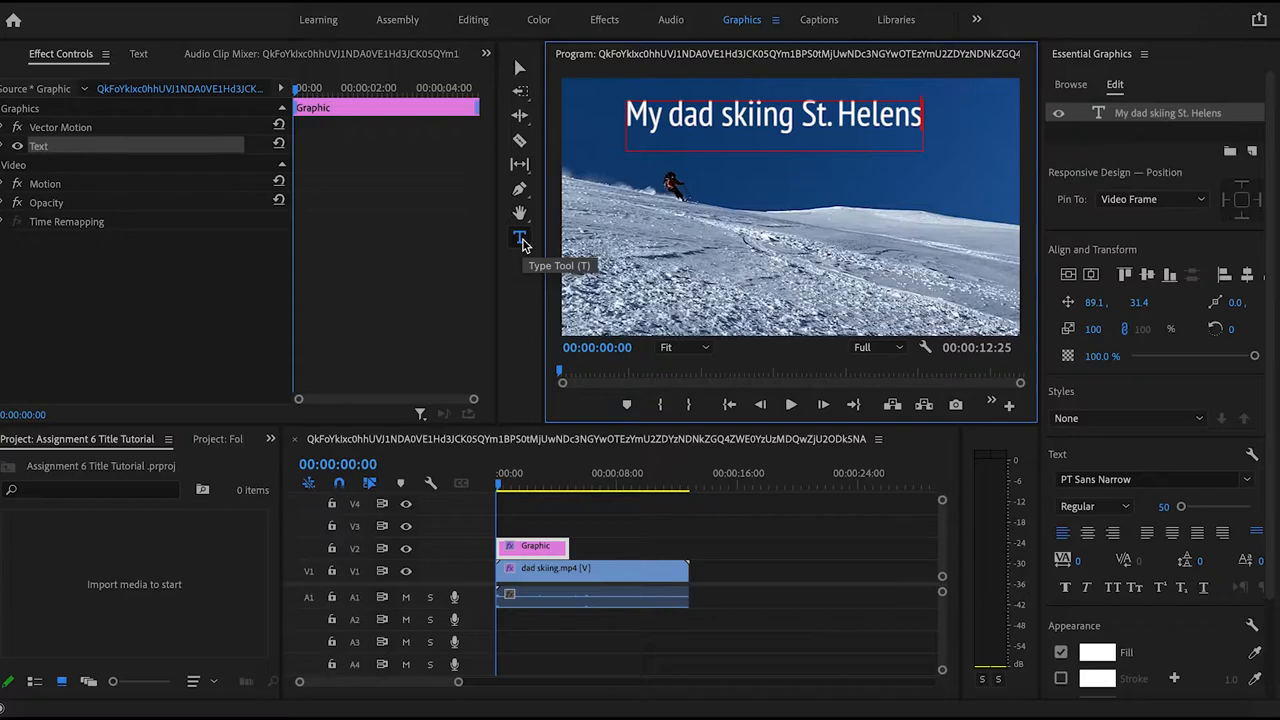
pyautogui.moveTo(520, 268)
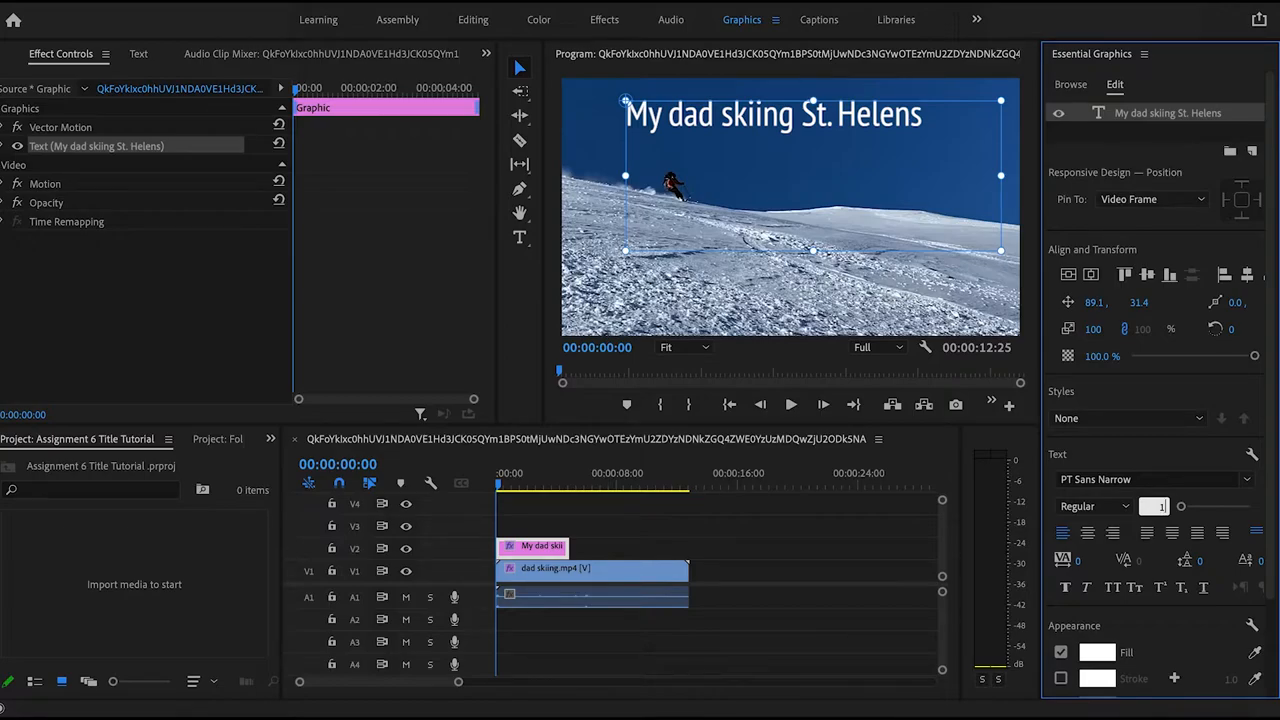
pyautogui.write('100')
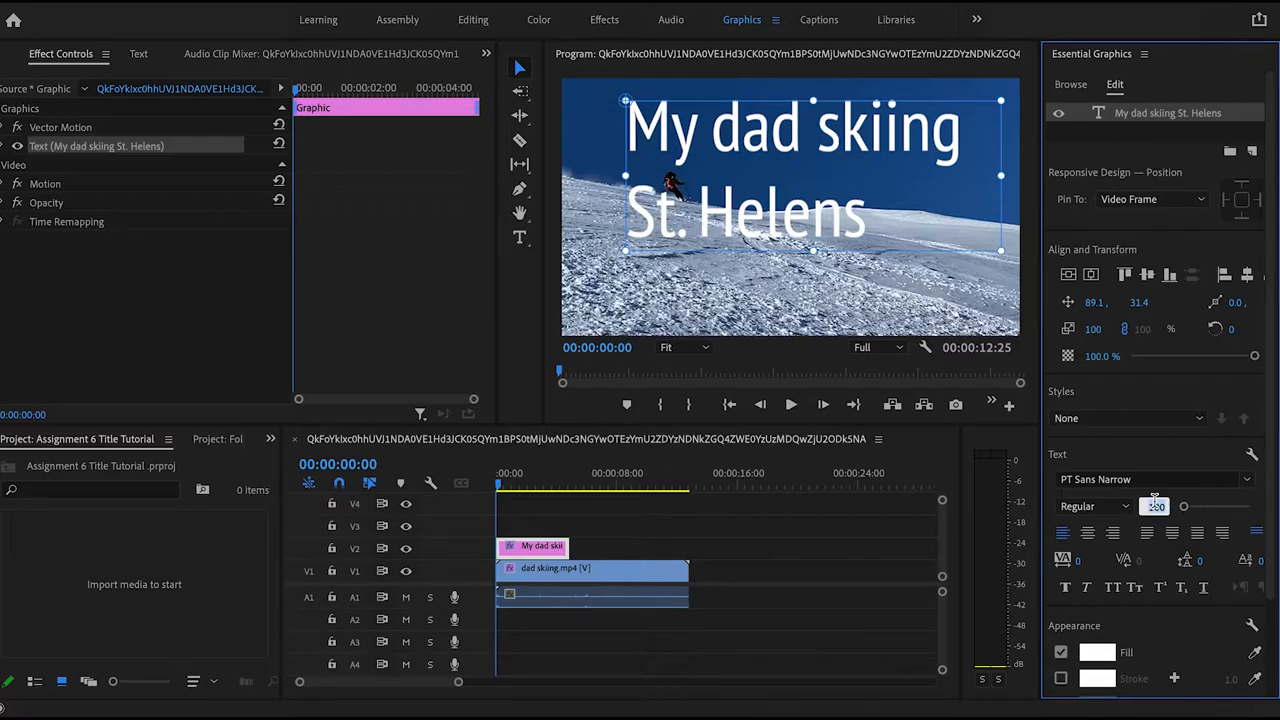
pyautogui.write('50')
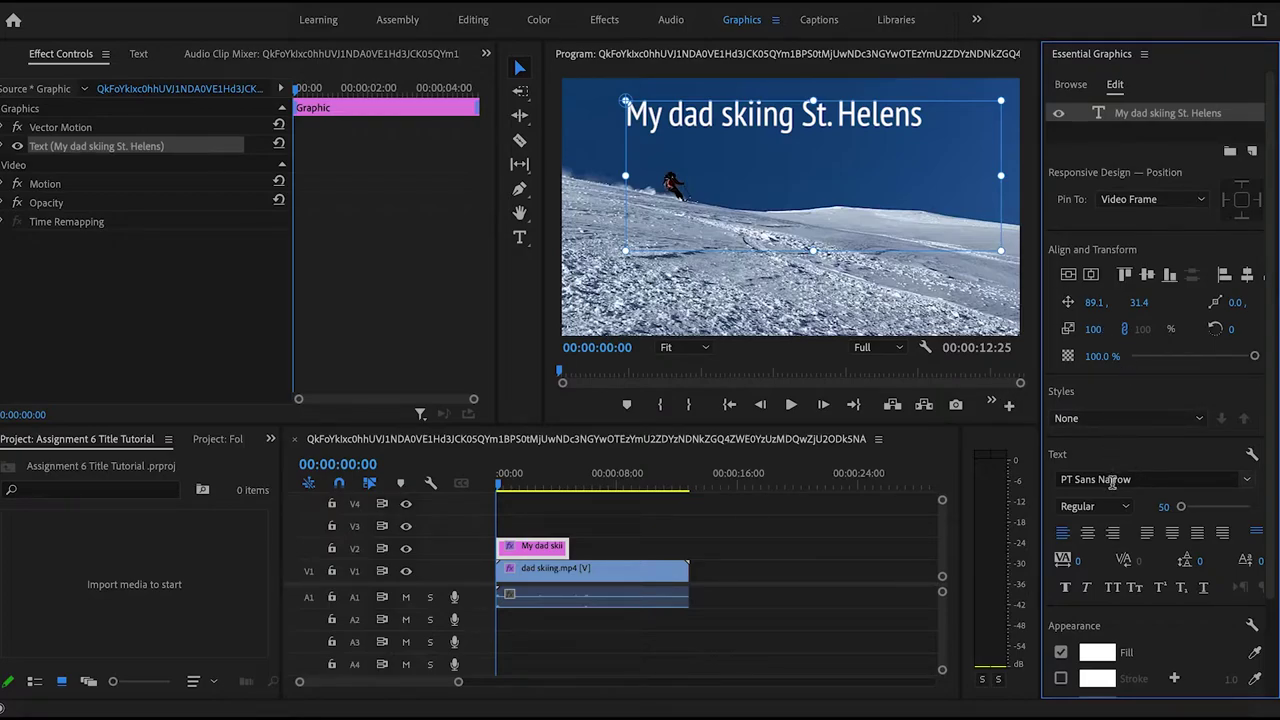
pyautogui.click(1094, 506)
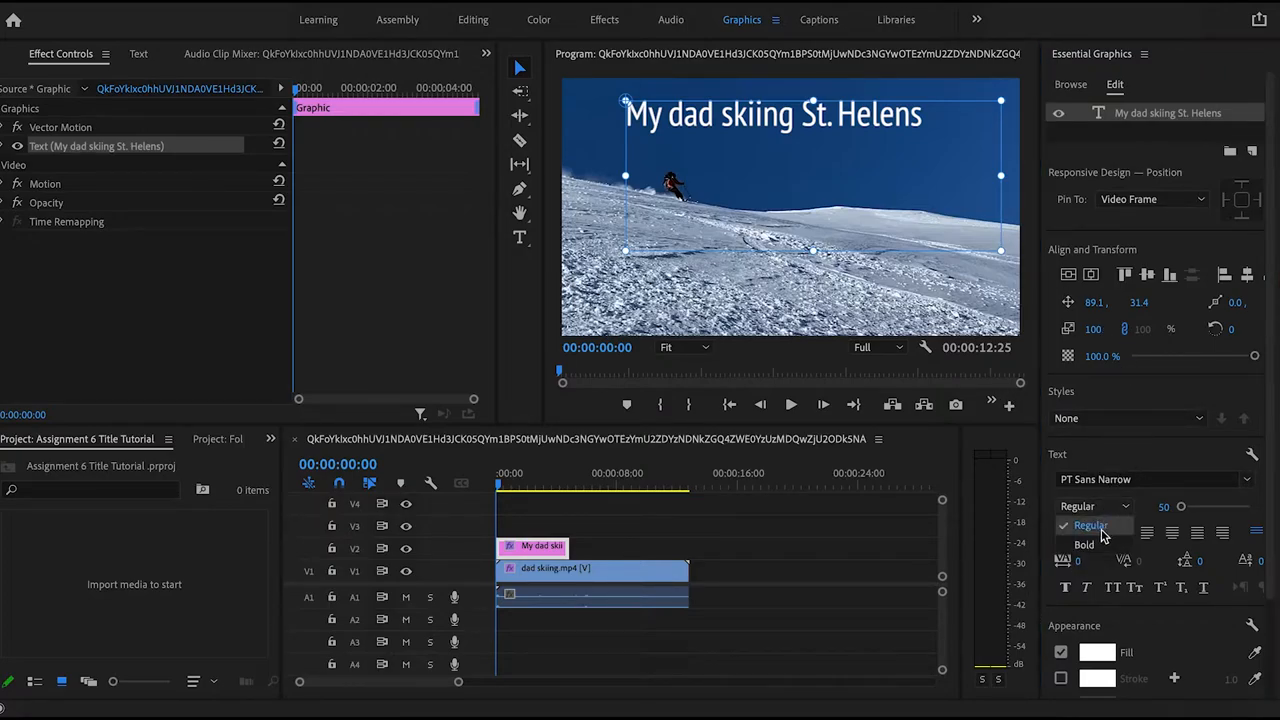
pyautogui.click(1084, 544)
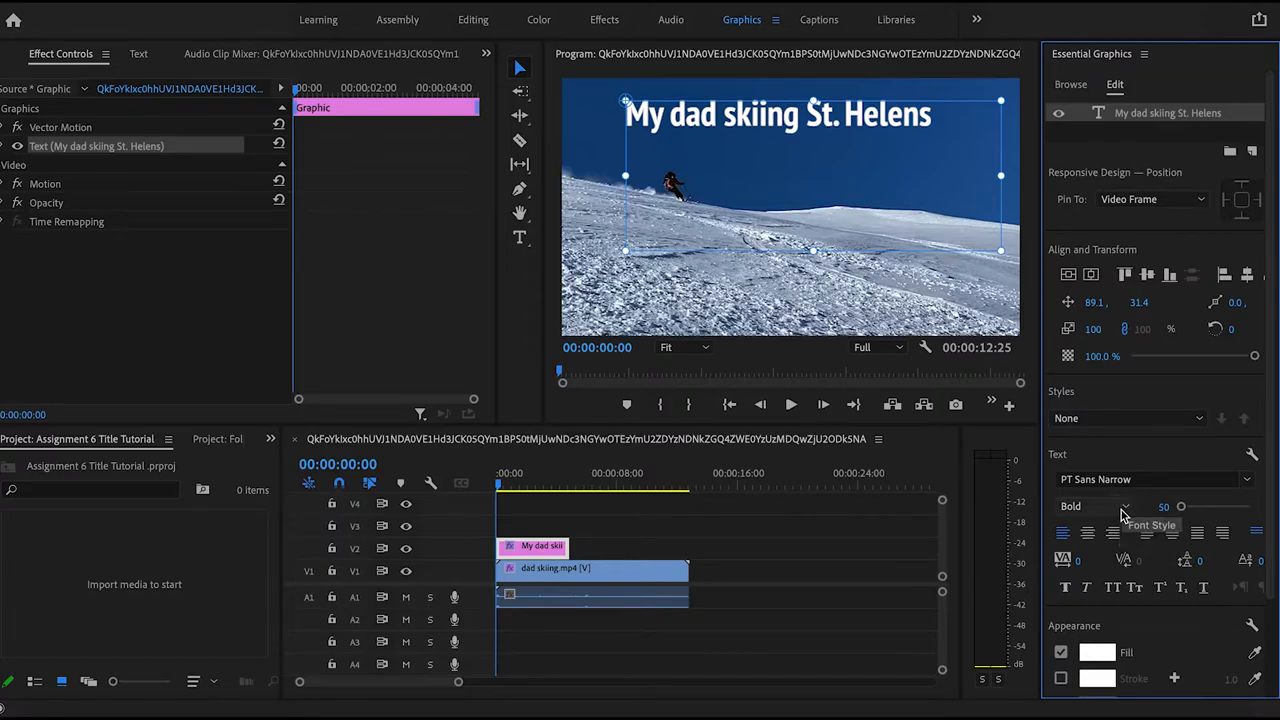
pyautogui.click(1124, 506)
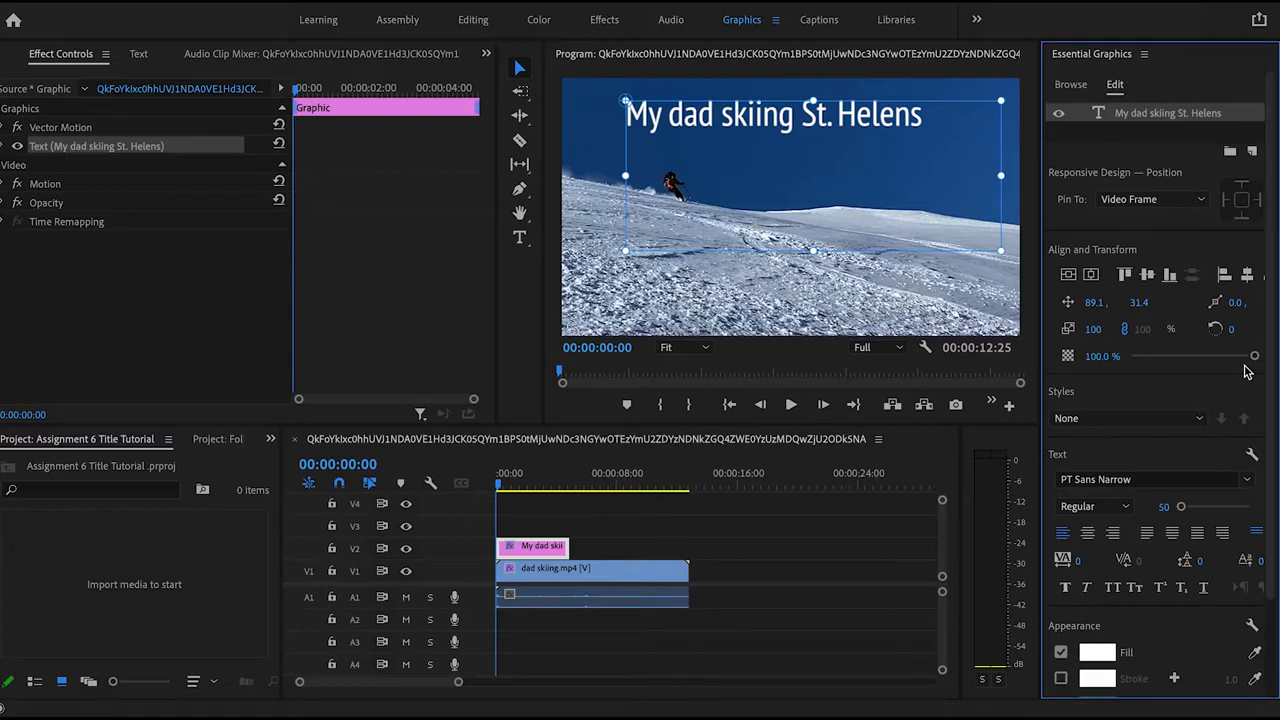
pyautogui.moveTo(1256, 356)
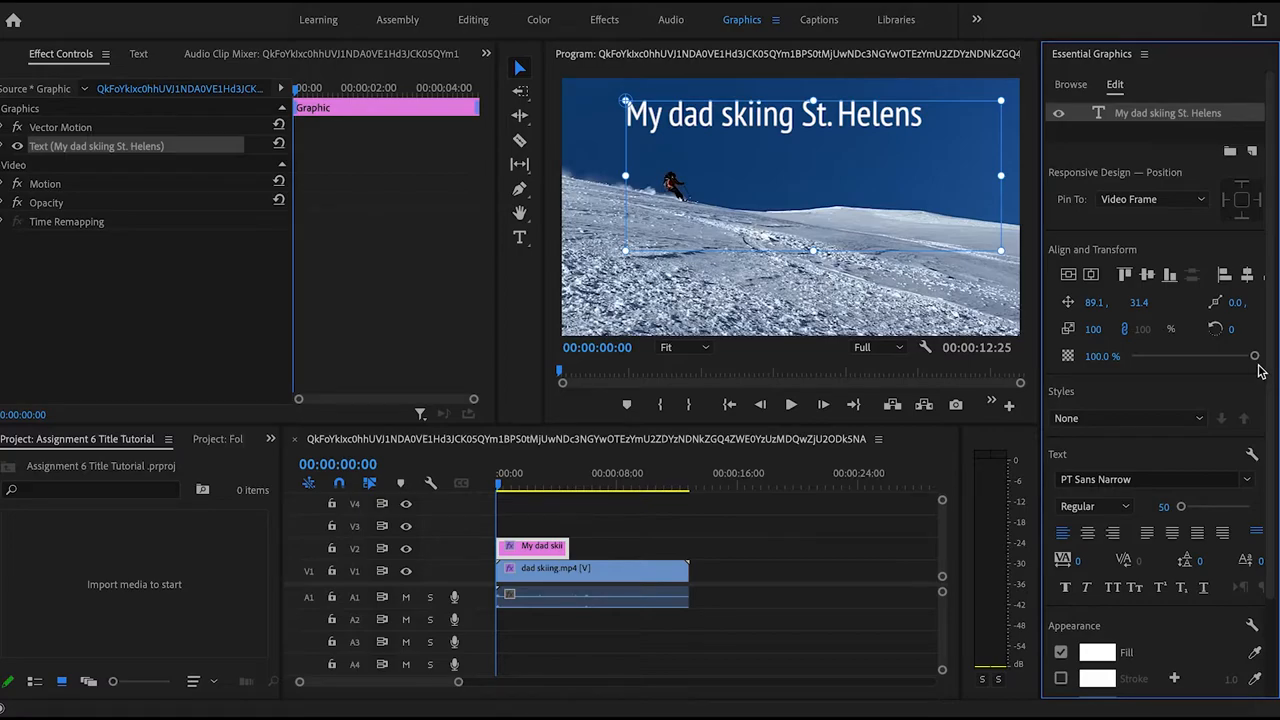
pyautogui.moveTo(1254, 358)
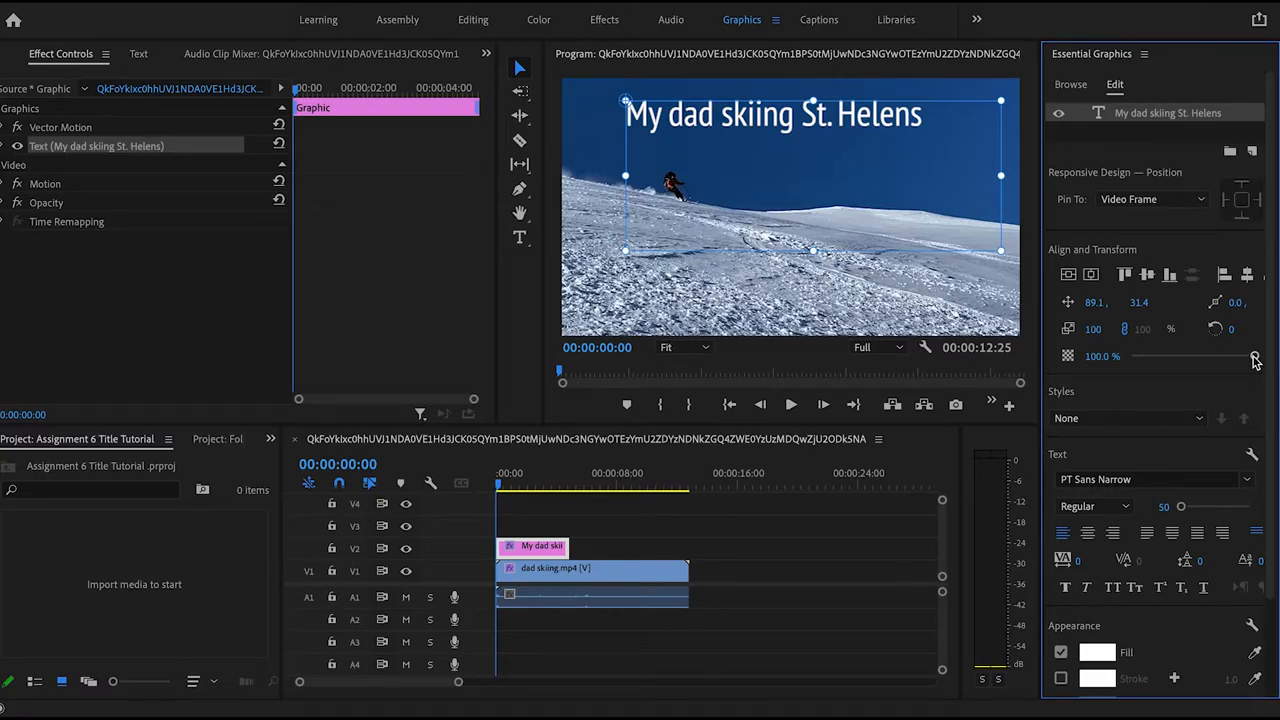
# Adjust the title's Opacity slider back and forth, settling at about 37.7%.
pyautogui.moveTo(1256, 356); pyautogui.dragTo(1238, 356)
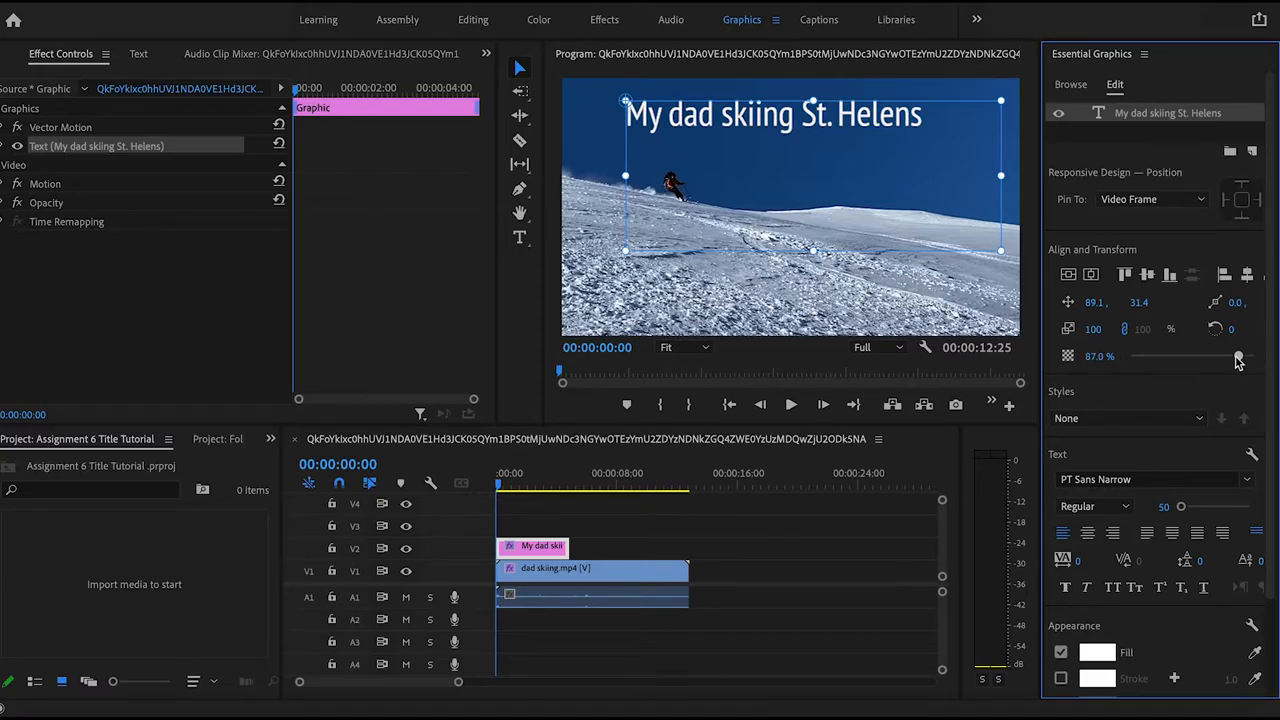
pyautogui.moveTo(1238, 356); pyautogui.dragTo(1136, 356)
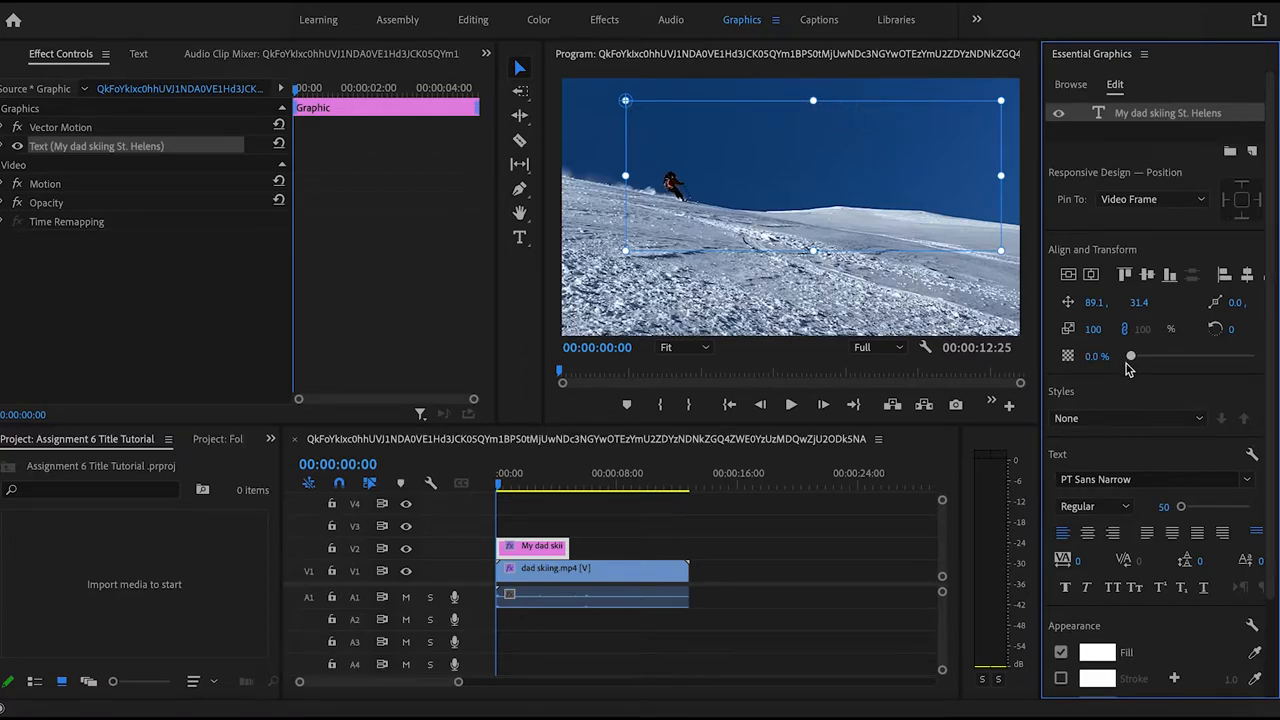
pyautogui.moveTo(1130, 356); pyautogui.dragTo(1216, 356)
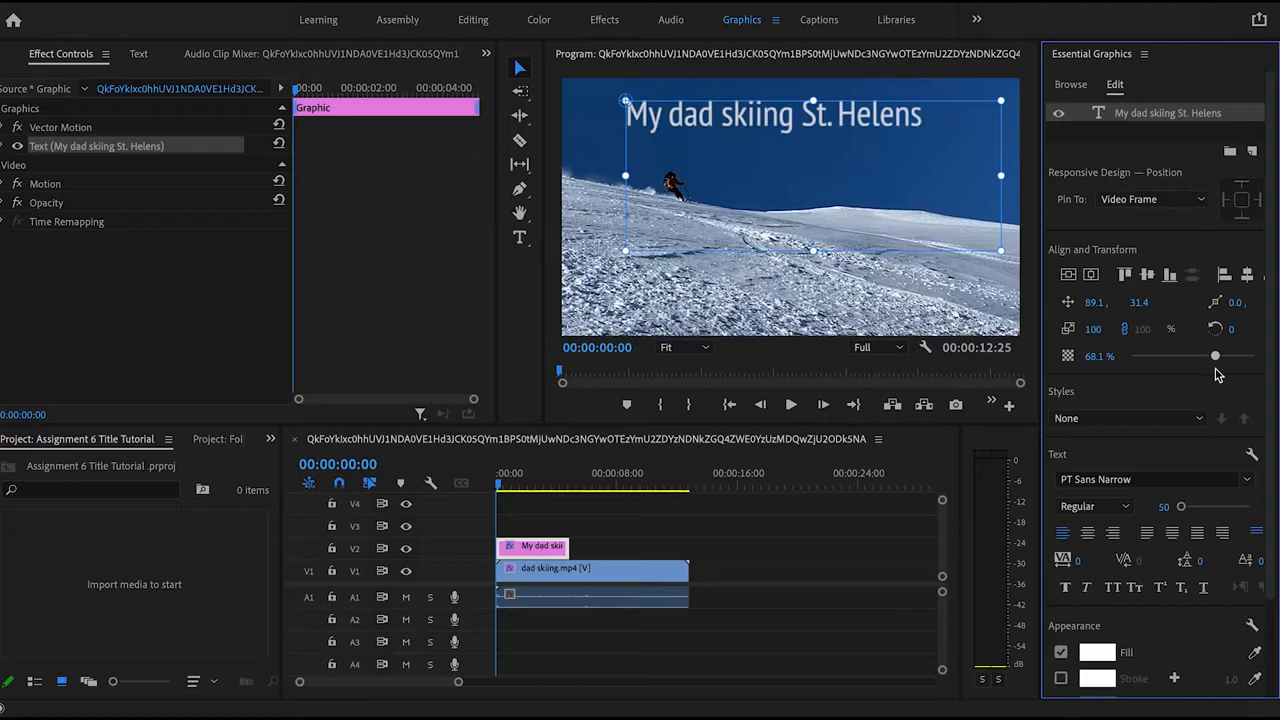
pyautogui.moveTo(1216, 356); pyautogui.dragTo(1188, 356)
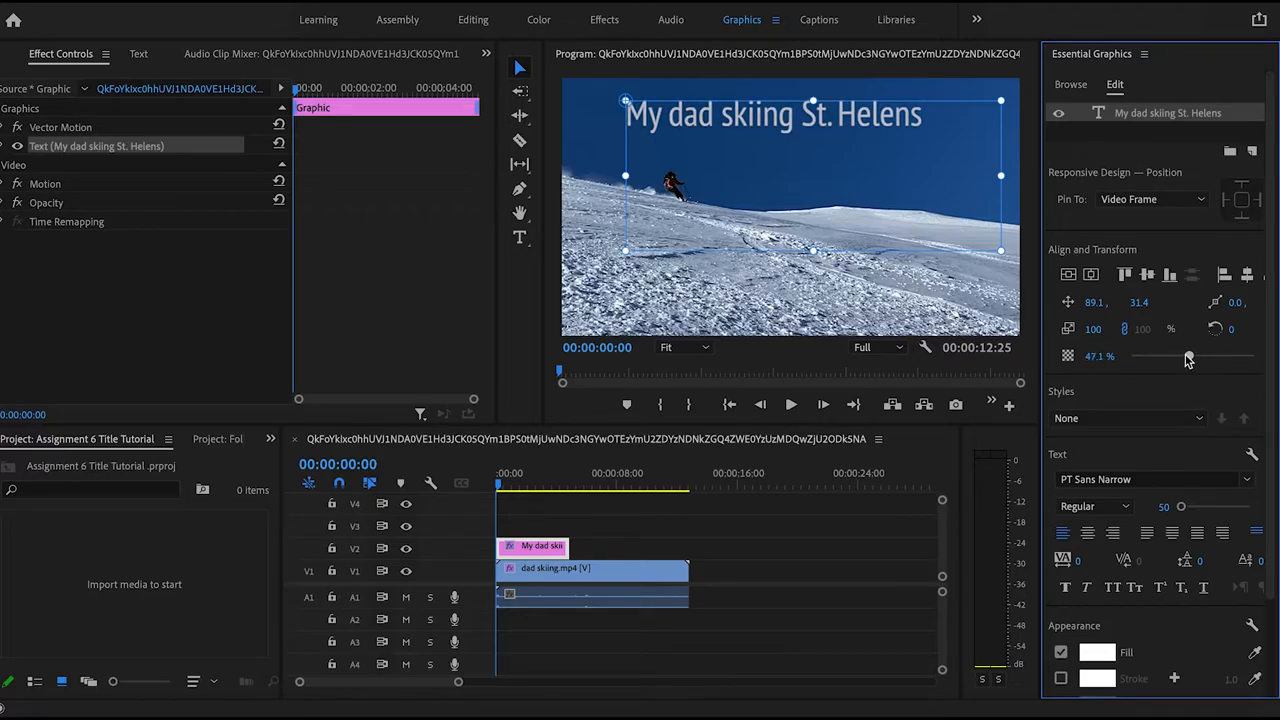
pyautogui.moveTo(1188, 356); pyautogui.dragTo(1178, 356)
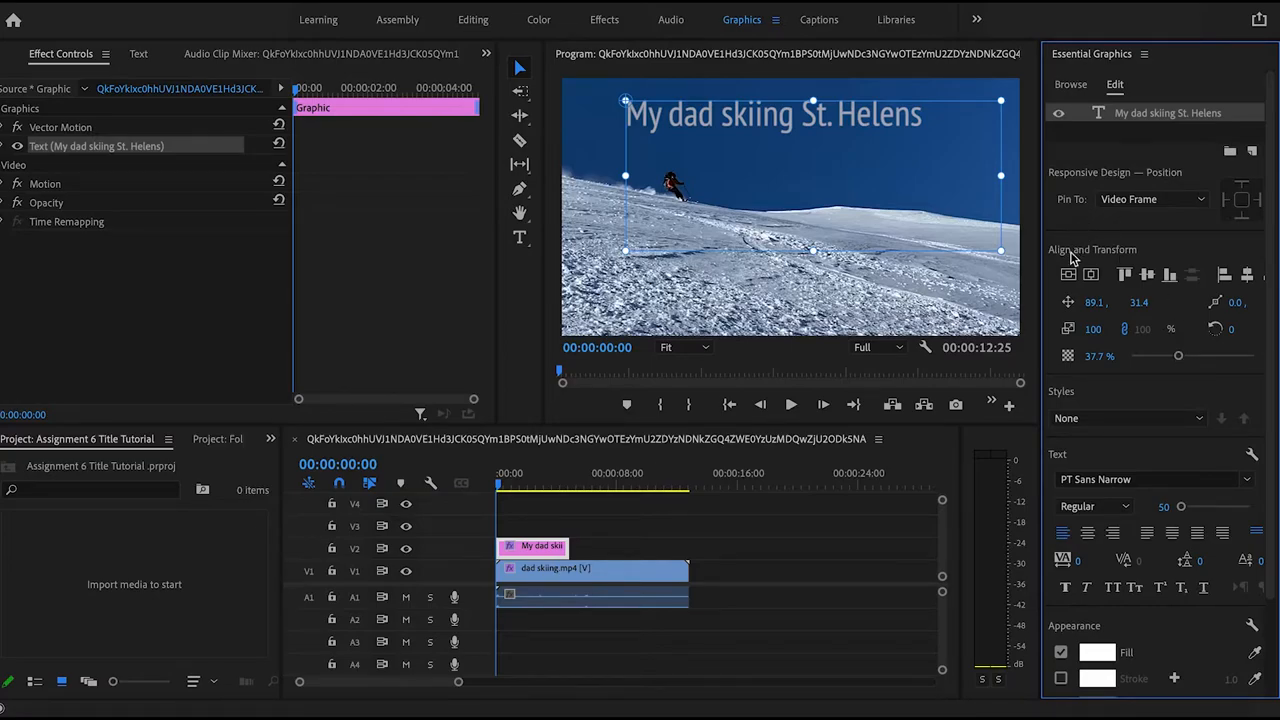
pyautogui.moveTo(1068, 276)
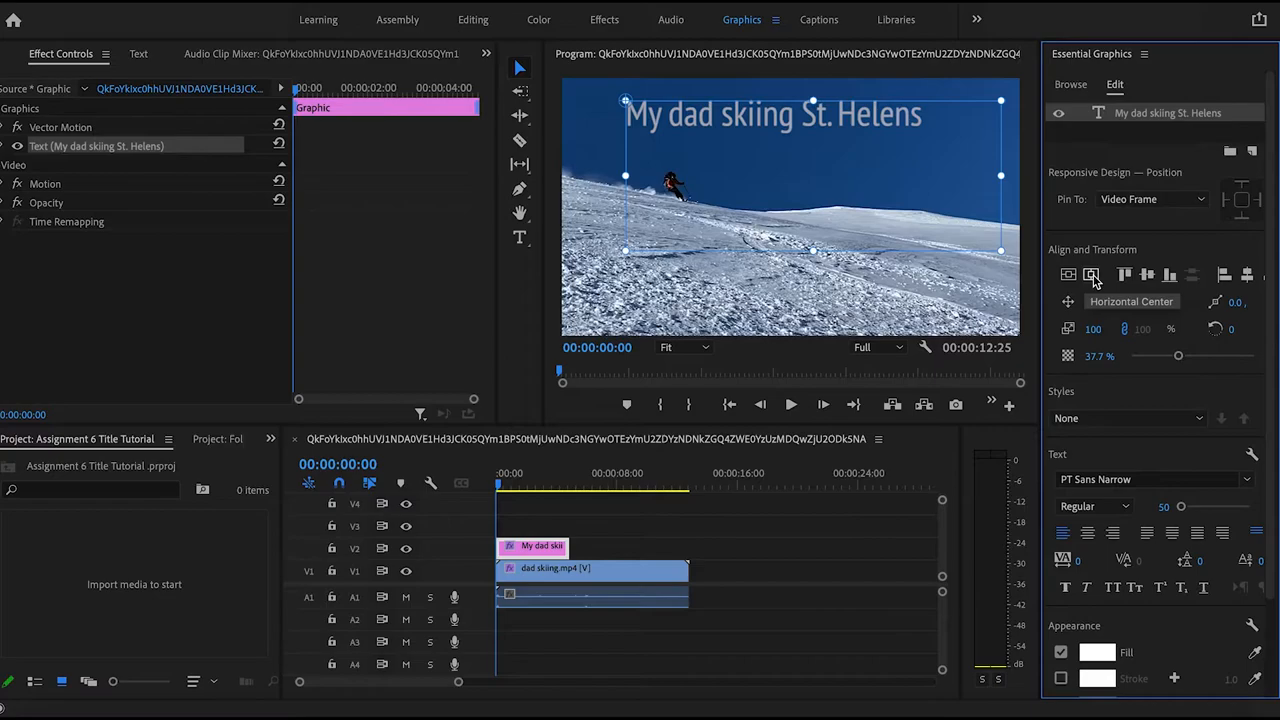
# Align the title to the horizontal centre of the frame.
pyautogui.click(1126, 276)
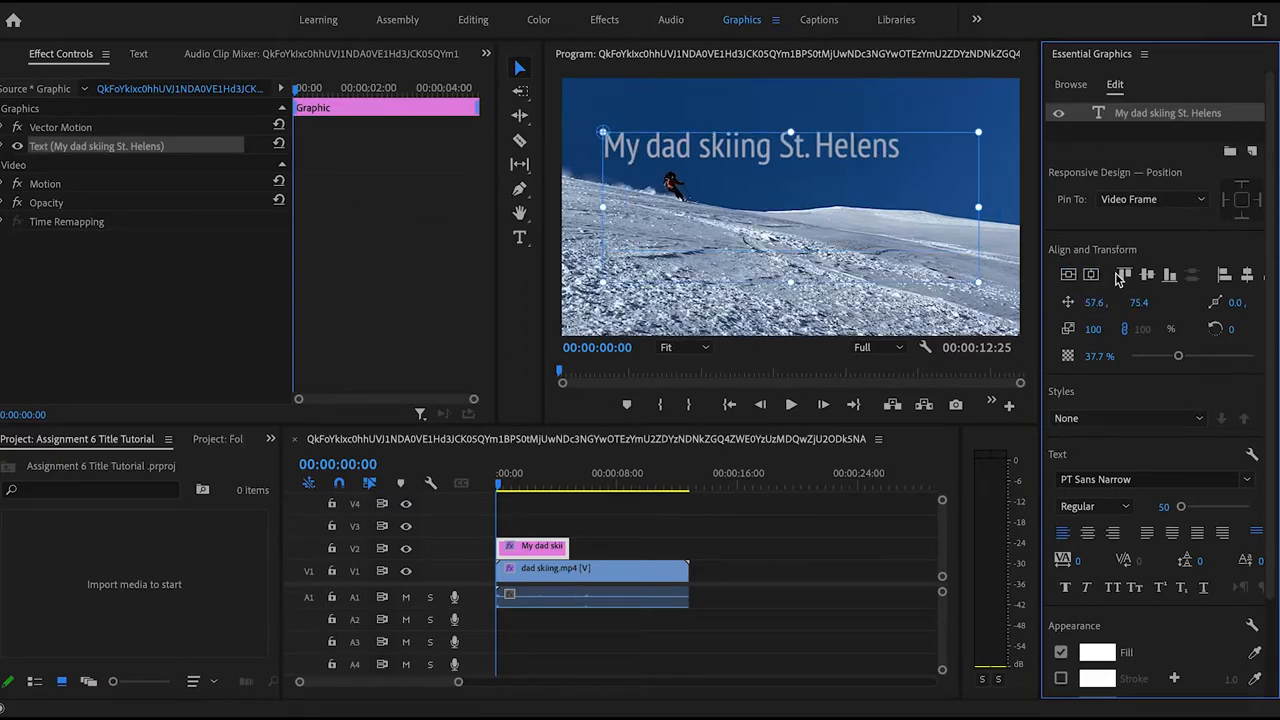
pyautogui.click(1148, 274)
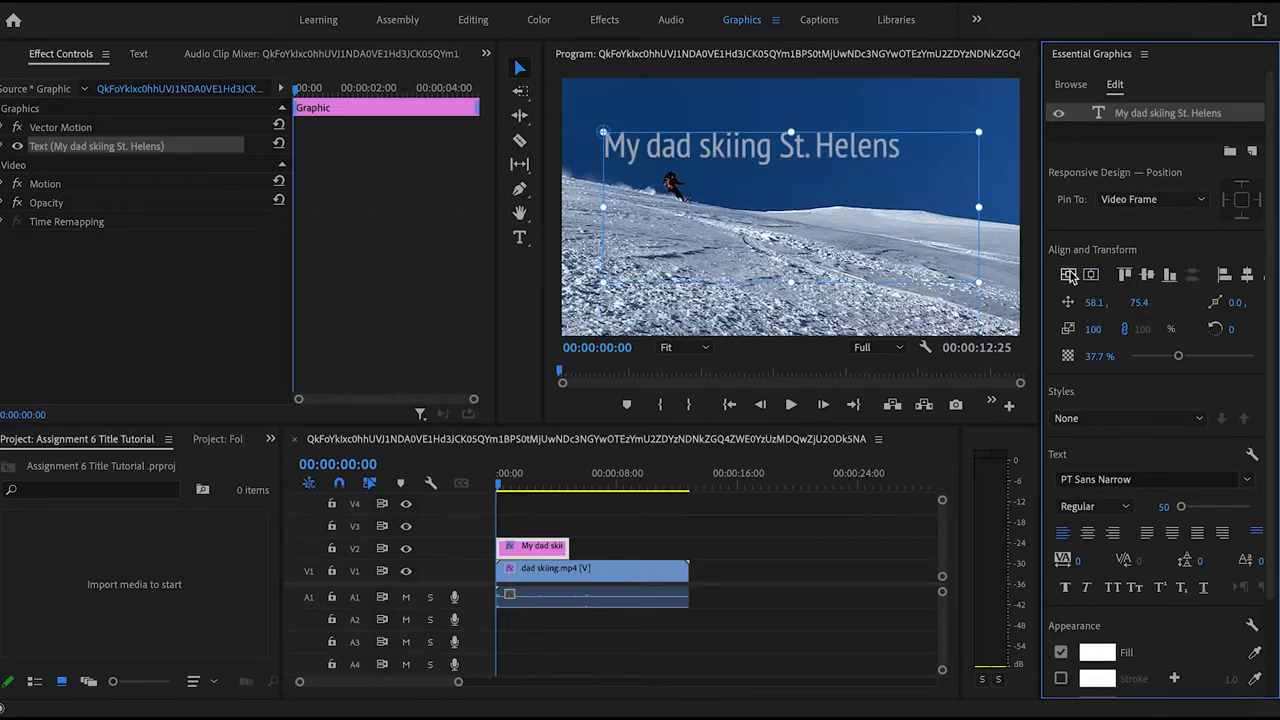
pyautogui.moveTo(1154, 276)
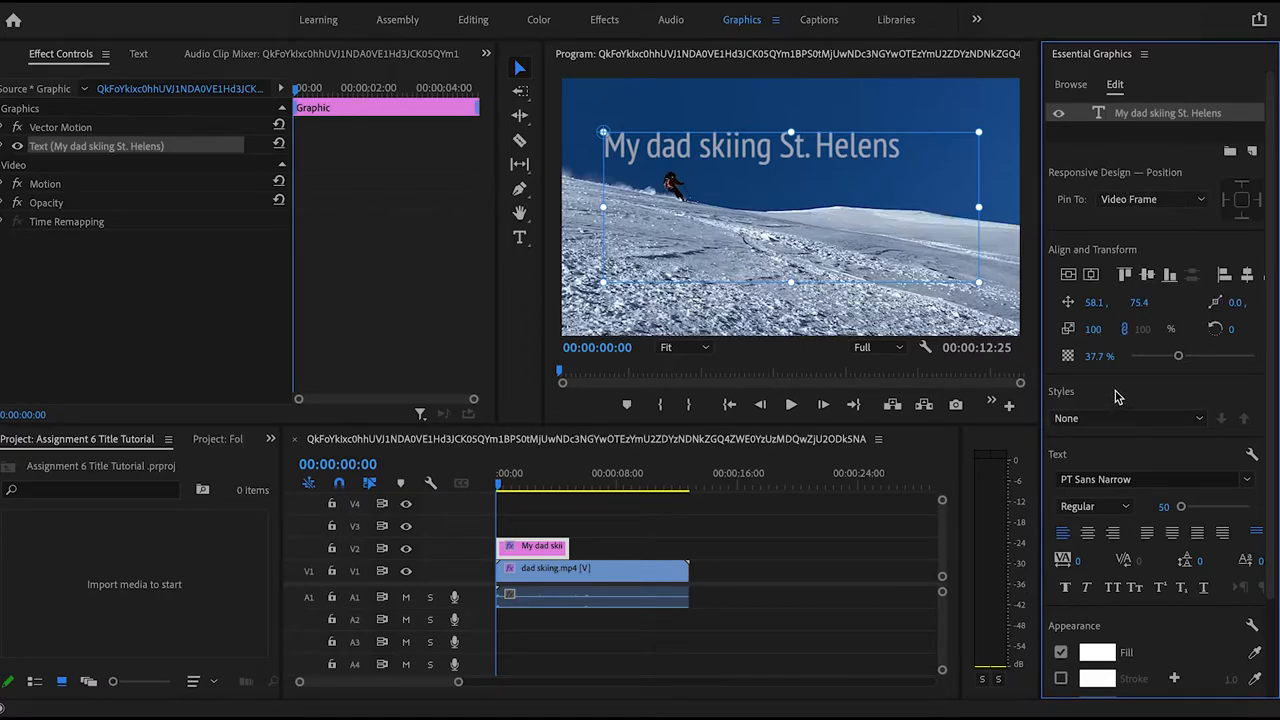
pyautogui.moveTo(540, 8)
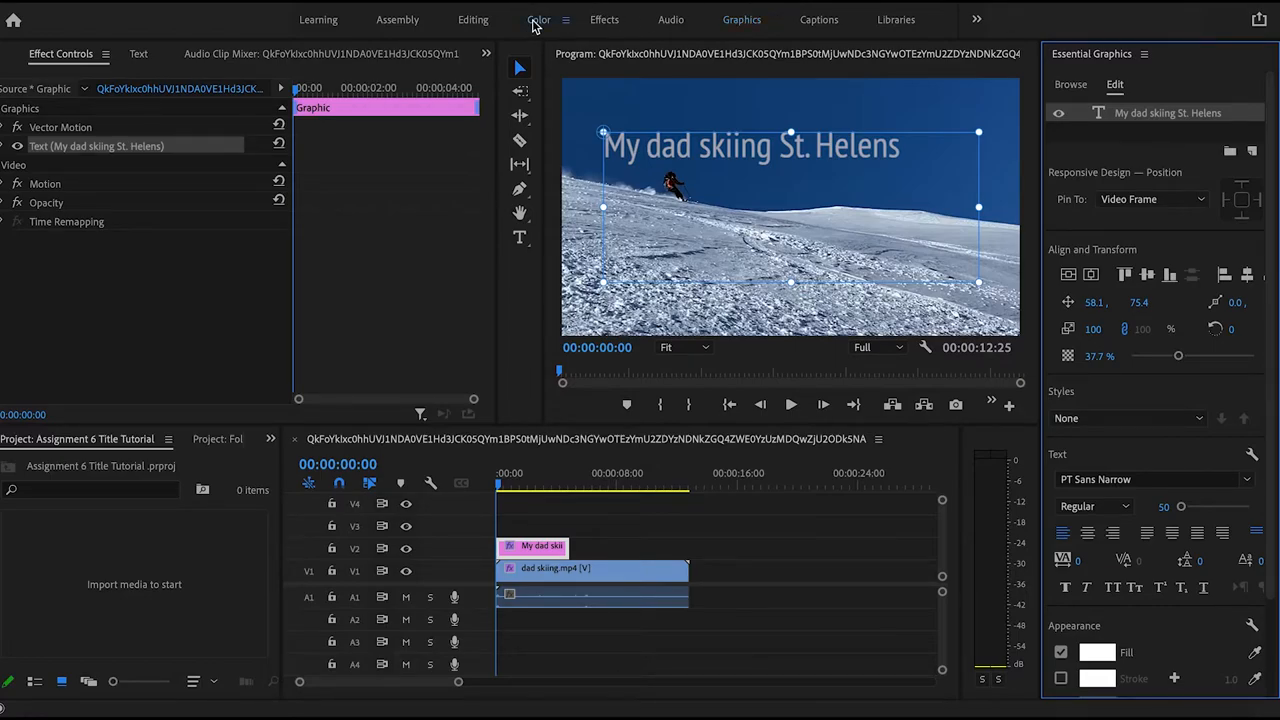
# Switch to the Color workspace to show the Lumetri grading tools.
pyautogui.click(530, 20)
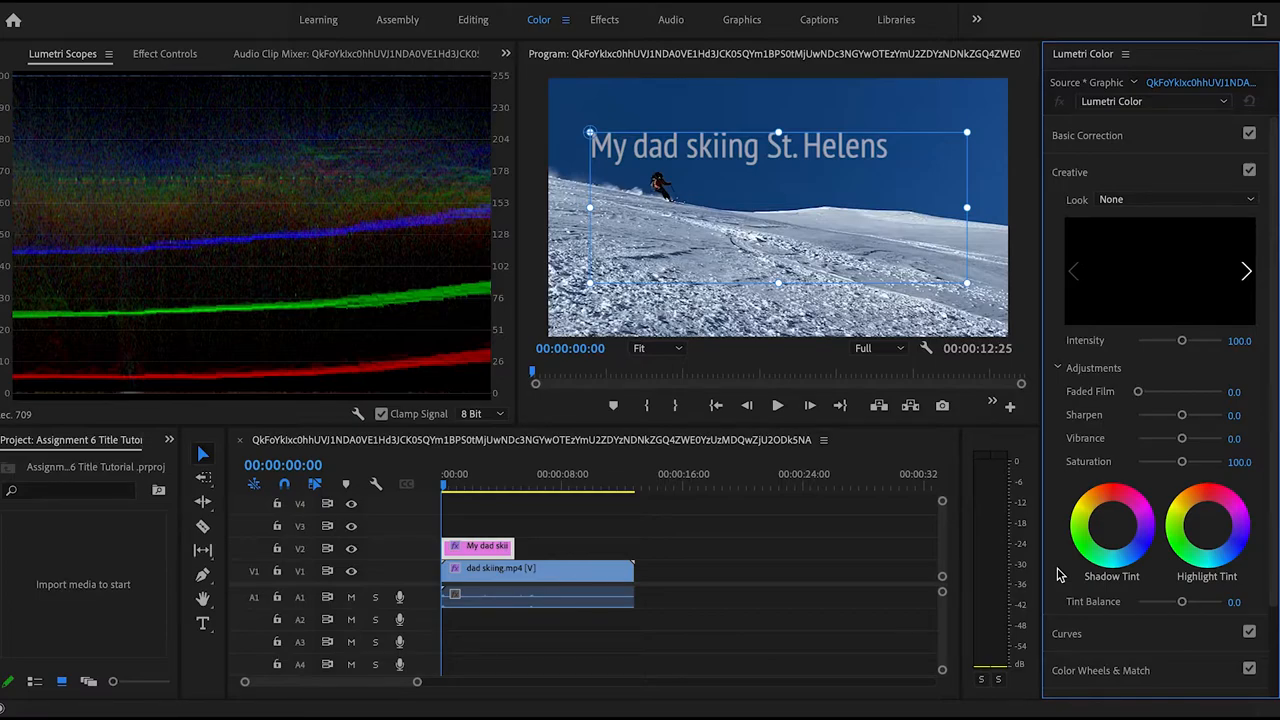
pyautogui.moveTo(1062, 556)
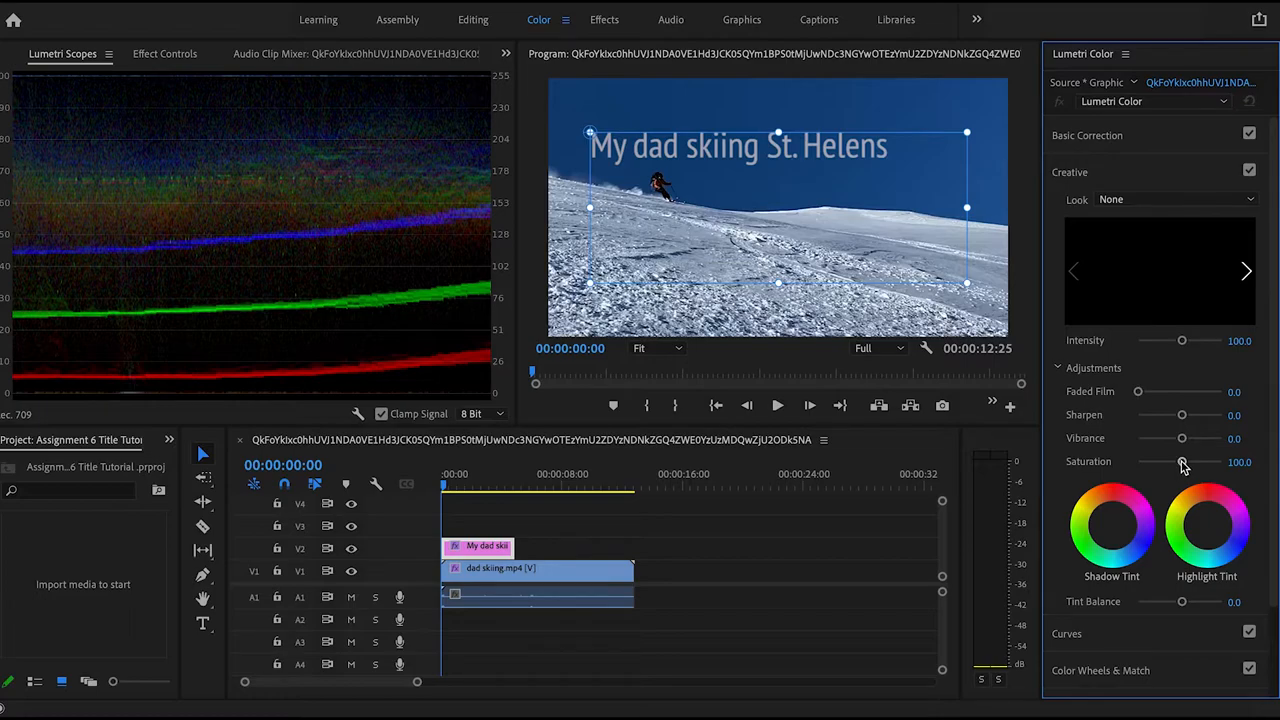
pyautogui.moveTo(1176, 436)
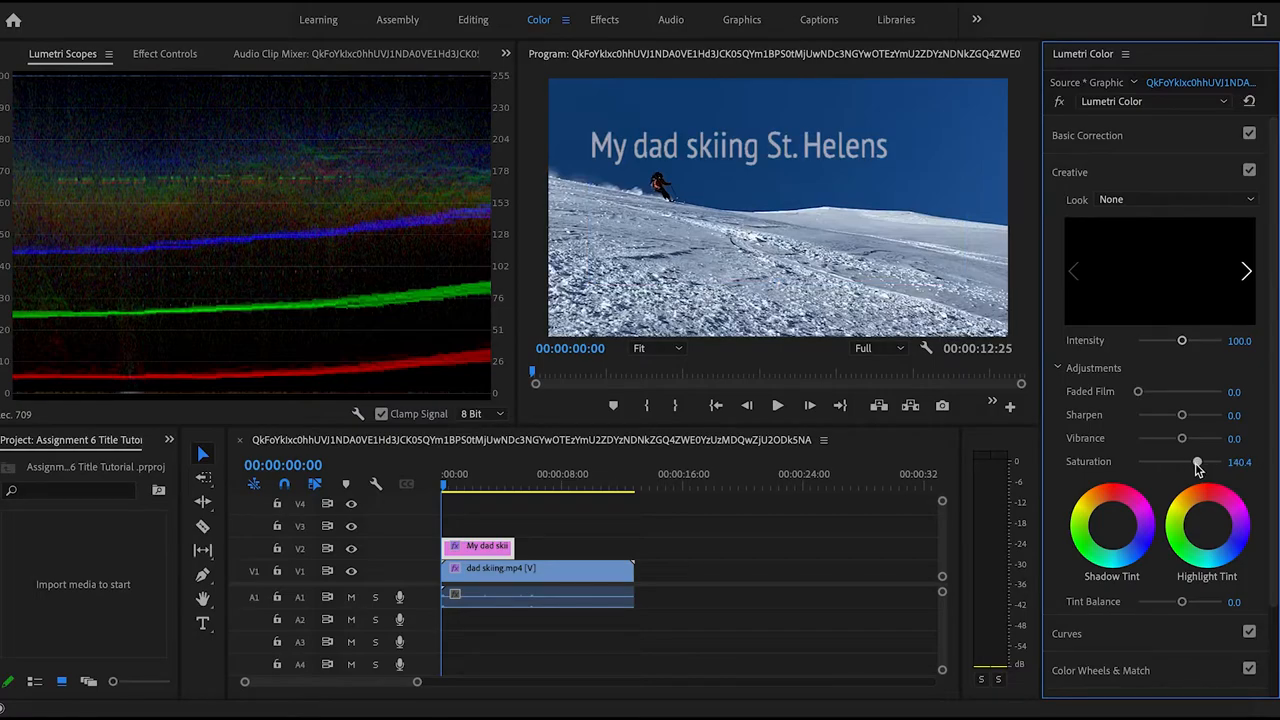
# Nudge the Lumetri Creative Saturation up then back, and add Sharpen at about 51.1.
pyautogui.moveTo(1198, 460); pyautogui.dragTo(1210, 460)
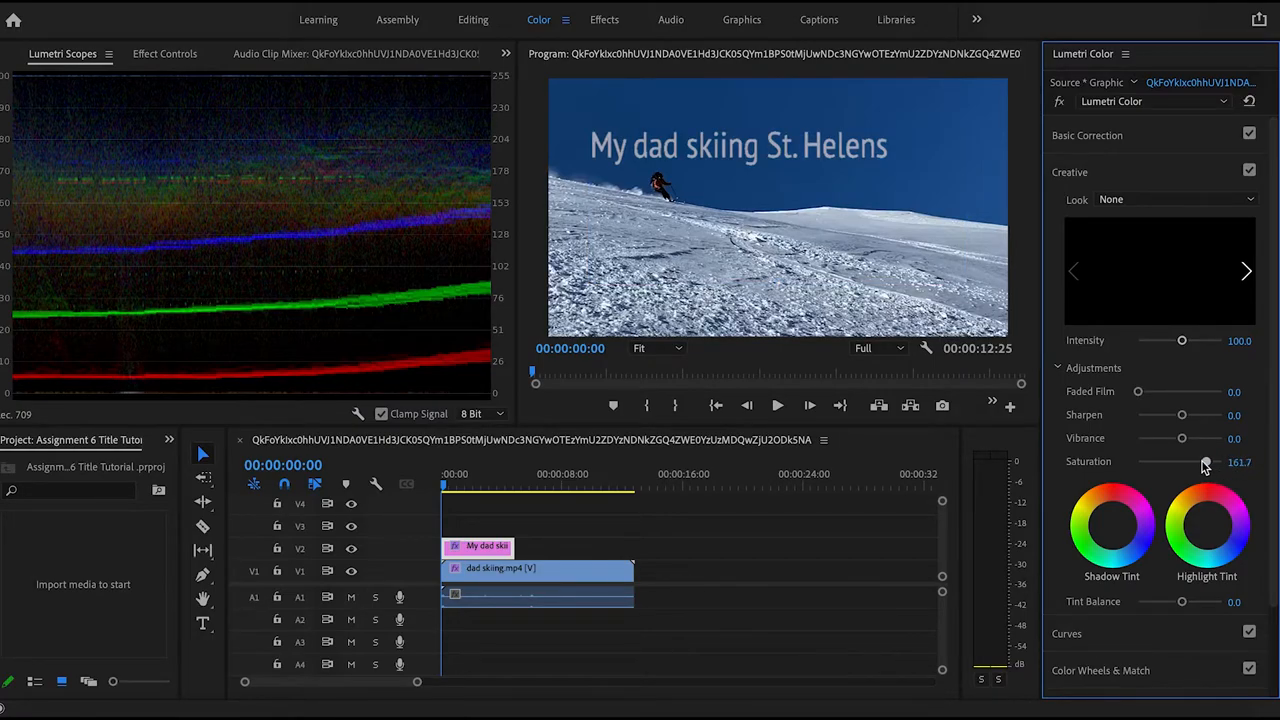
pyautogui.moveTo(1204, 460); pyautogui.dragTo(1198, 460)
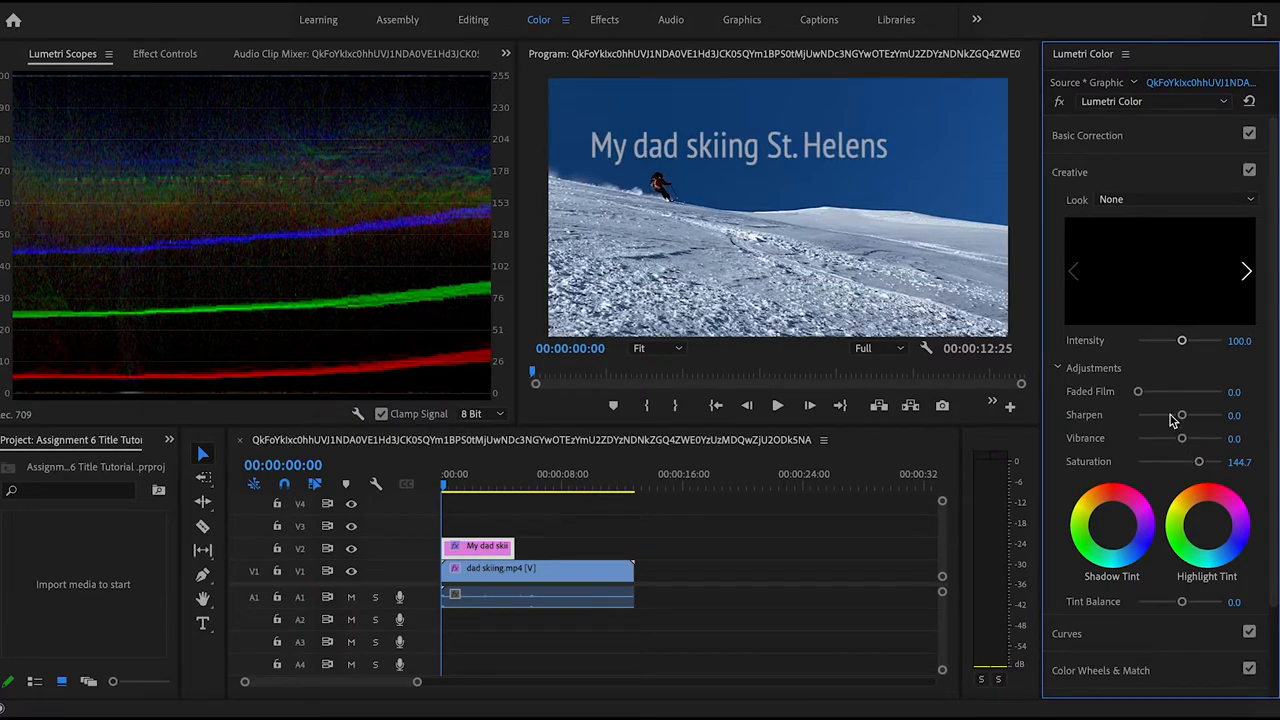
pyautogui.moveTo(1136, 414); pyautogui.dragTo(1196, 414)
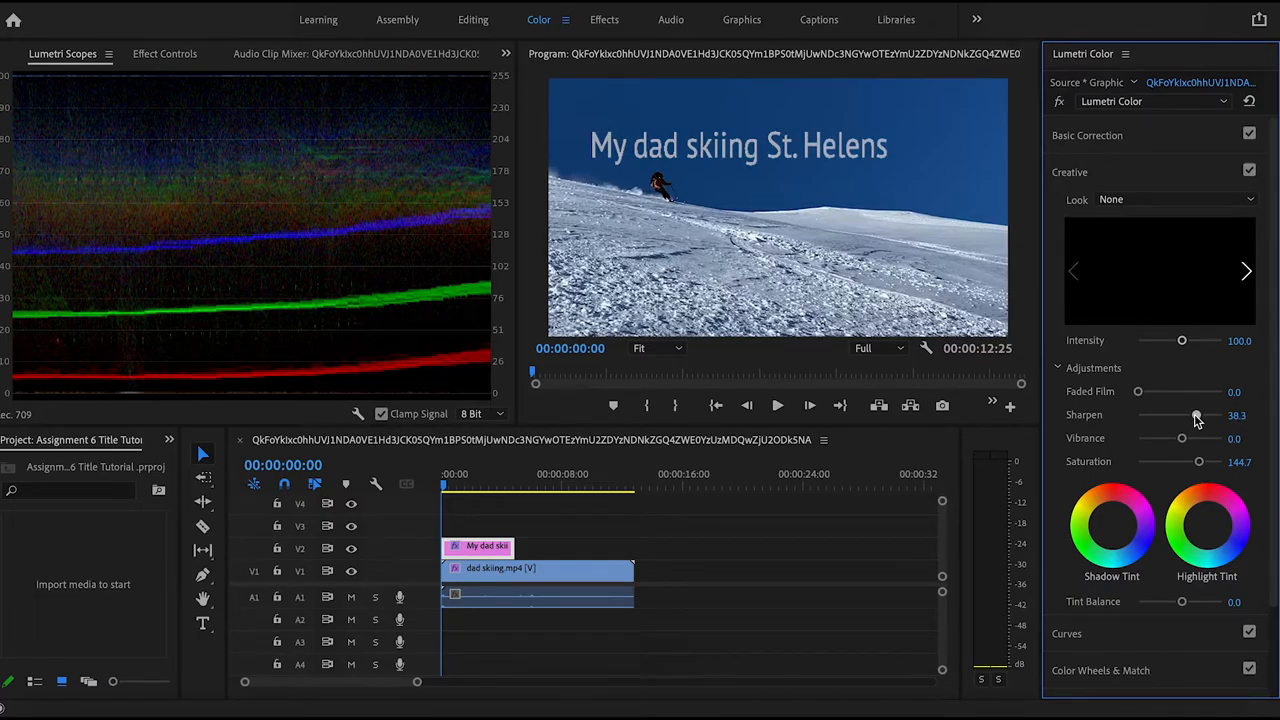
pyautogui.moveTo(1196, 414); pyautogui.dragTo(1202, 414)
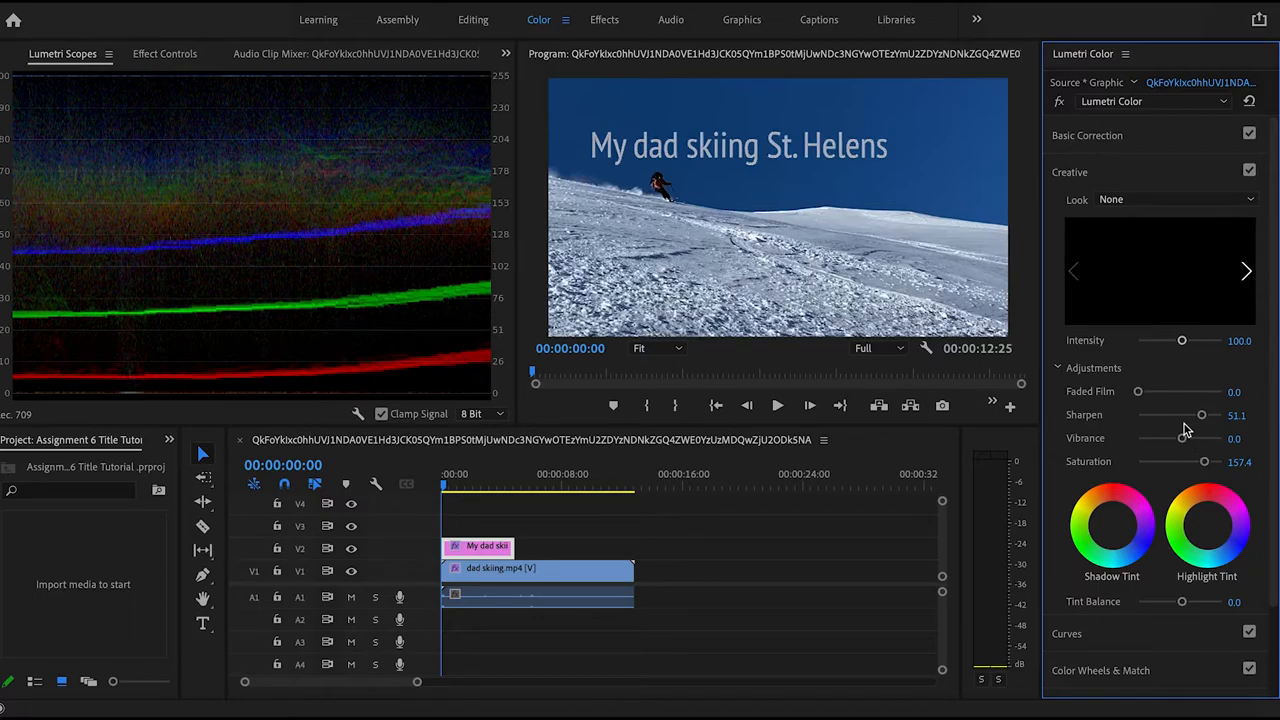
pyautogui.moveTo(1202, 420)
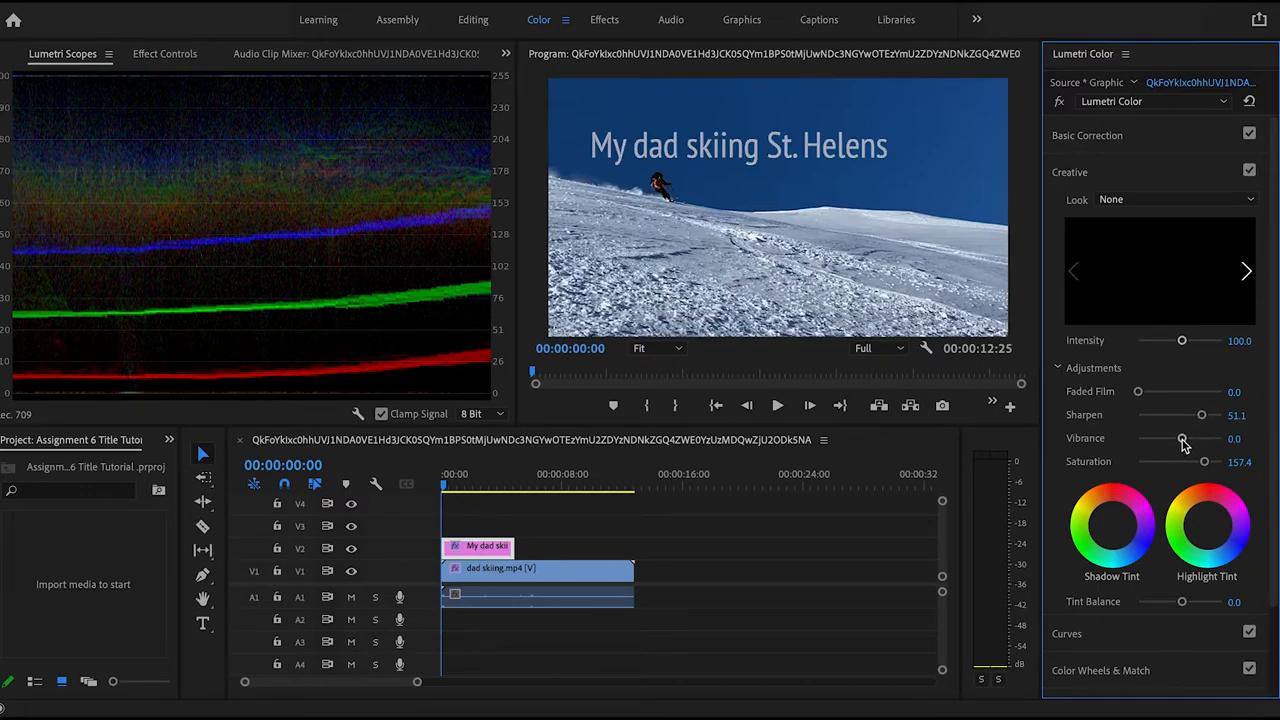
# Raise the Lumetri Creative Vibrance in stages to about 55.3.
pyautogui.moveTo(1182, 438); pyautogui.dragTo(1184, 438)
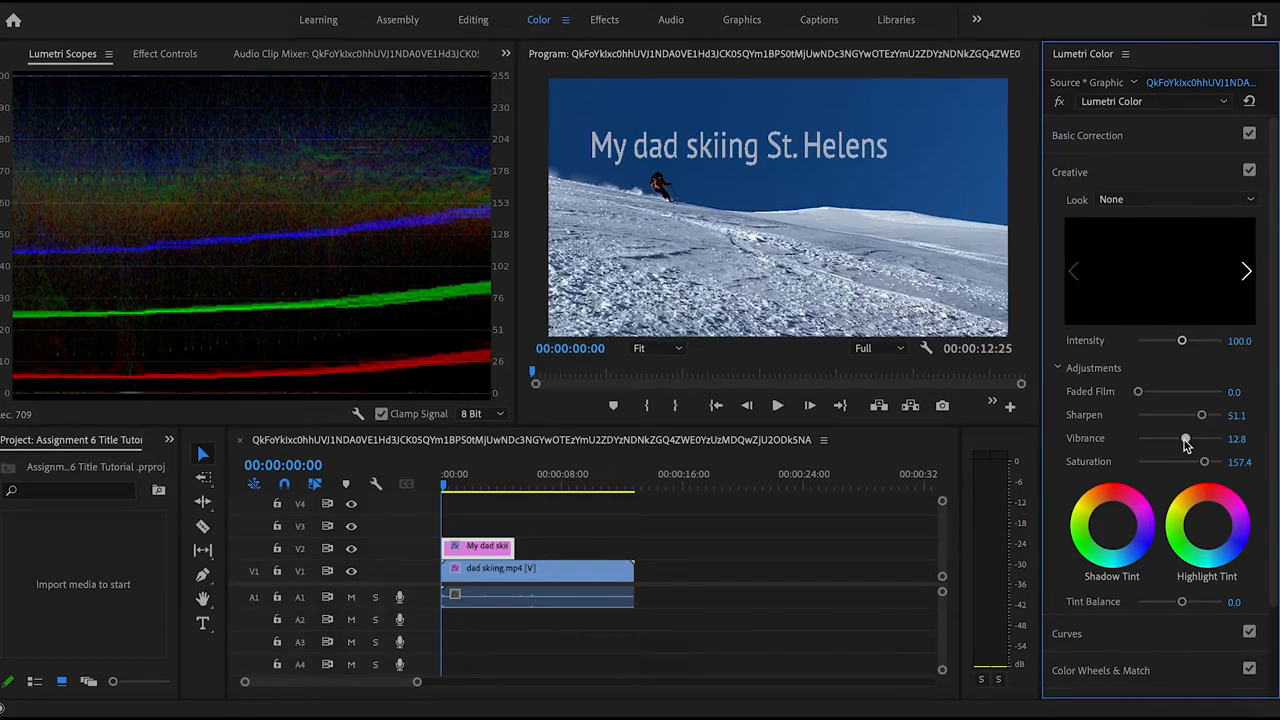
pyautogui.moveTo(1184, 438); pyautogui.dragTo(1192, 438)
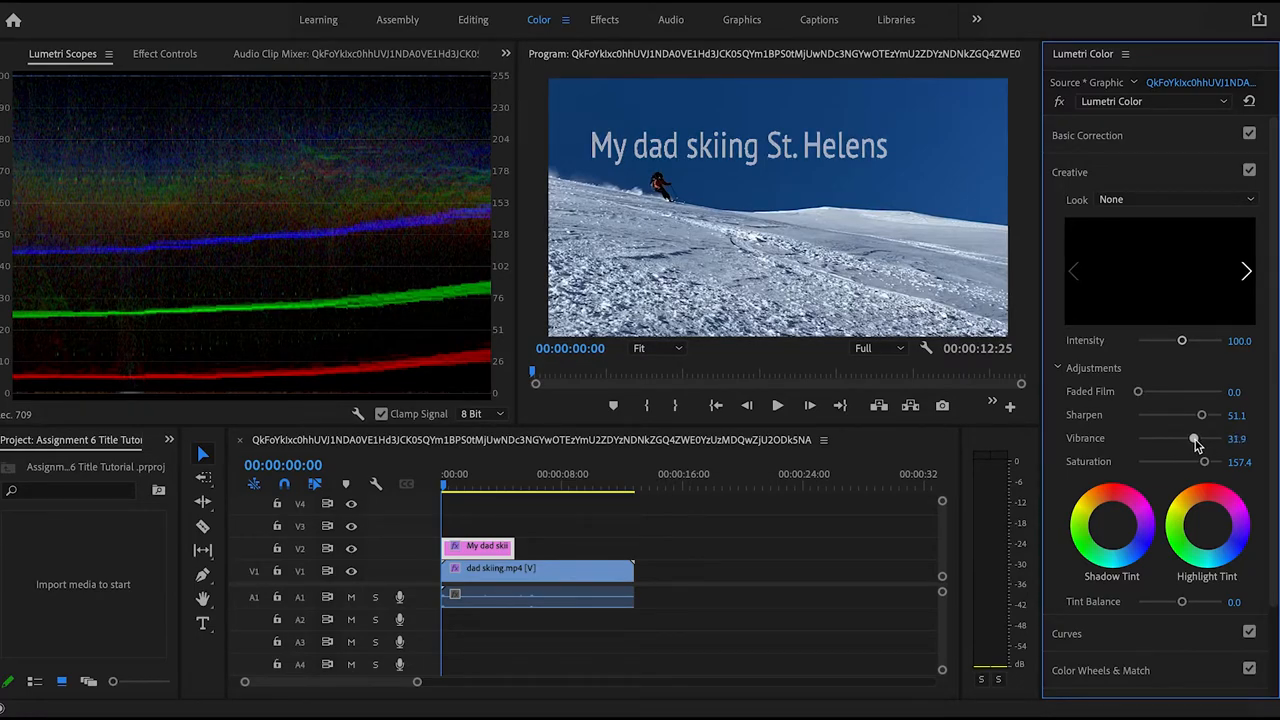
pyautogui.moveTo(1192, 438); pyautogui.dragTo(1204, 438)
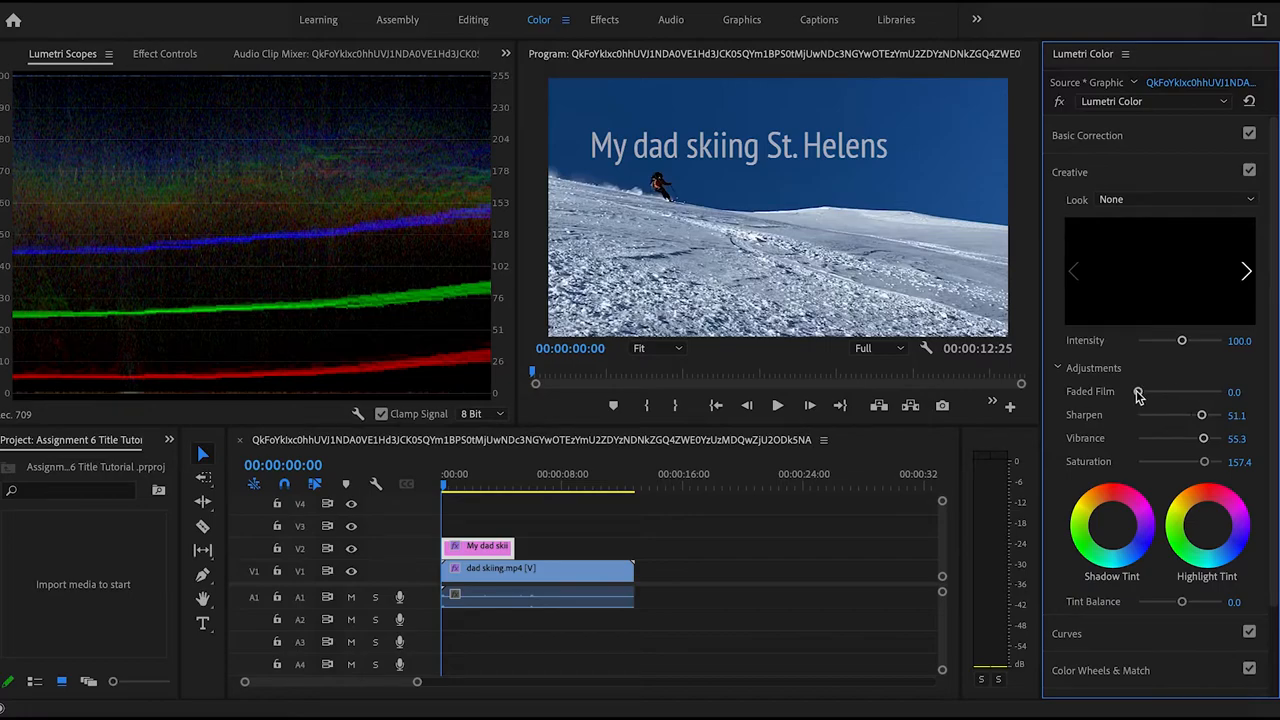
pyautogui.moveTo(908, 404)
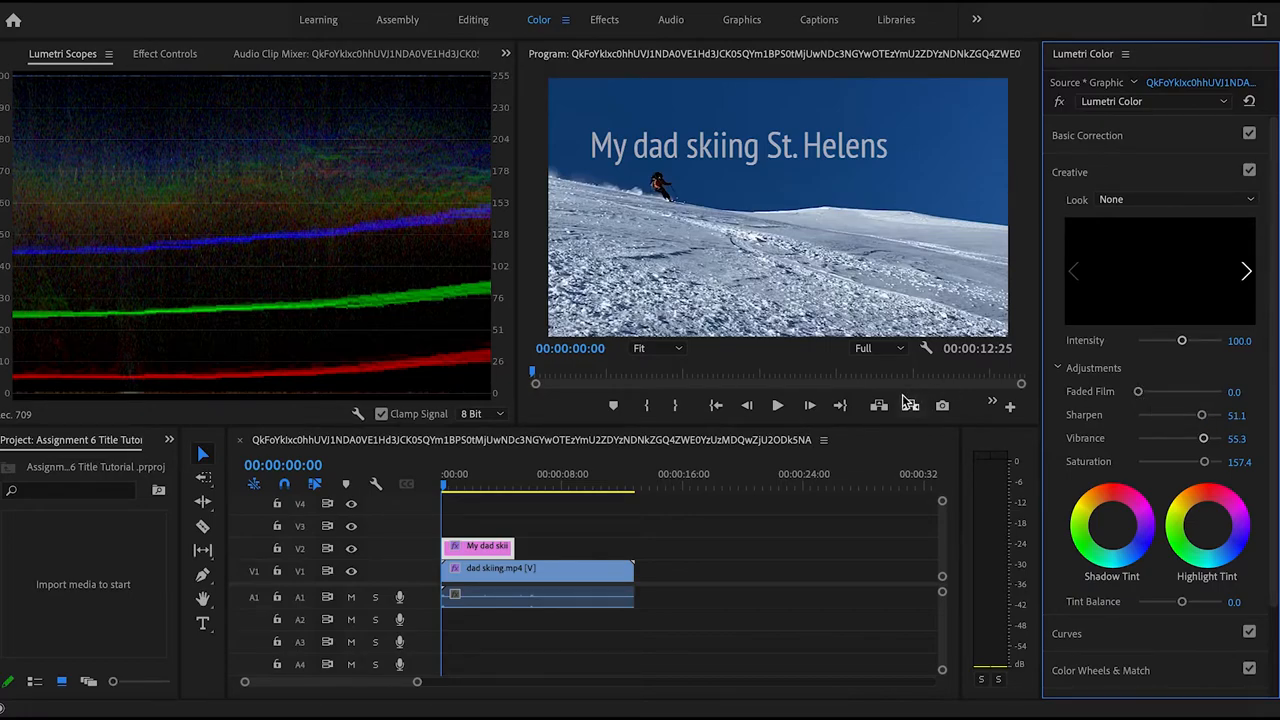
pyautogui.click(776, 404)
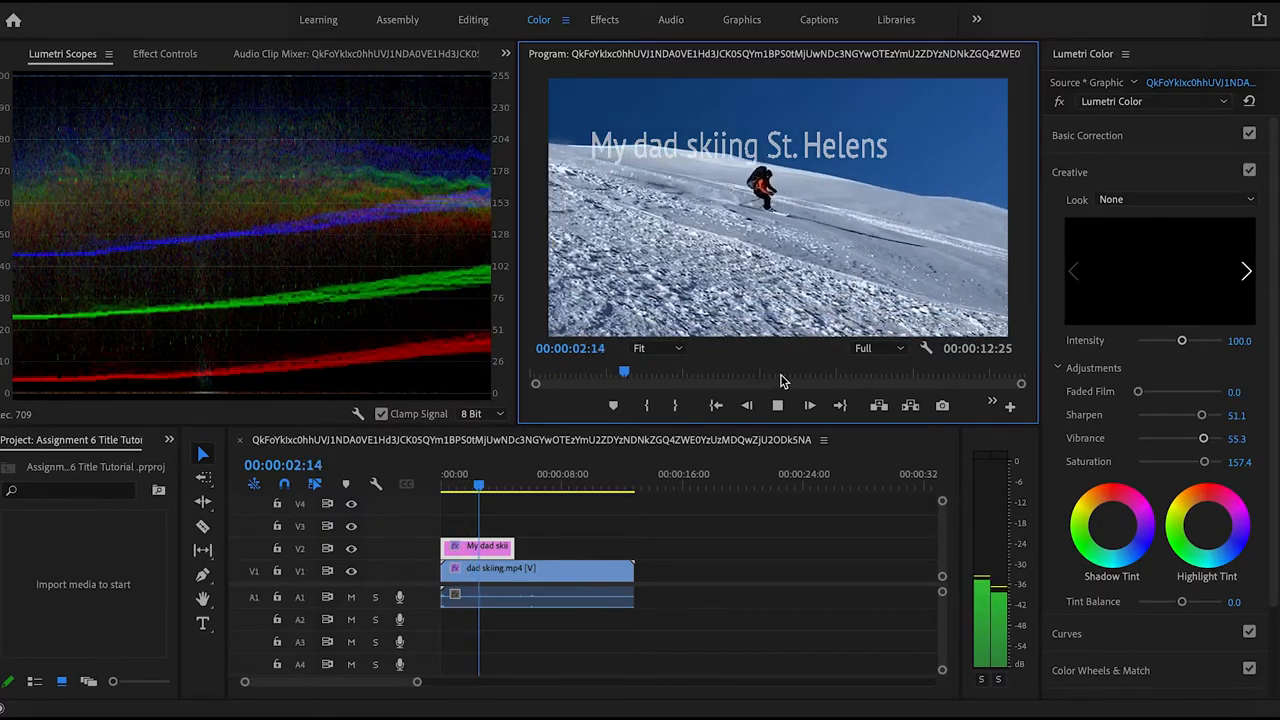
pyautogui.click(808, 404)
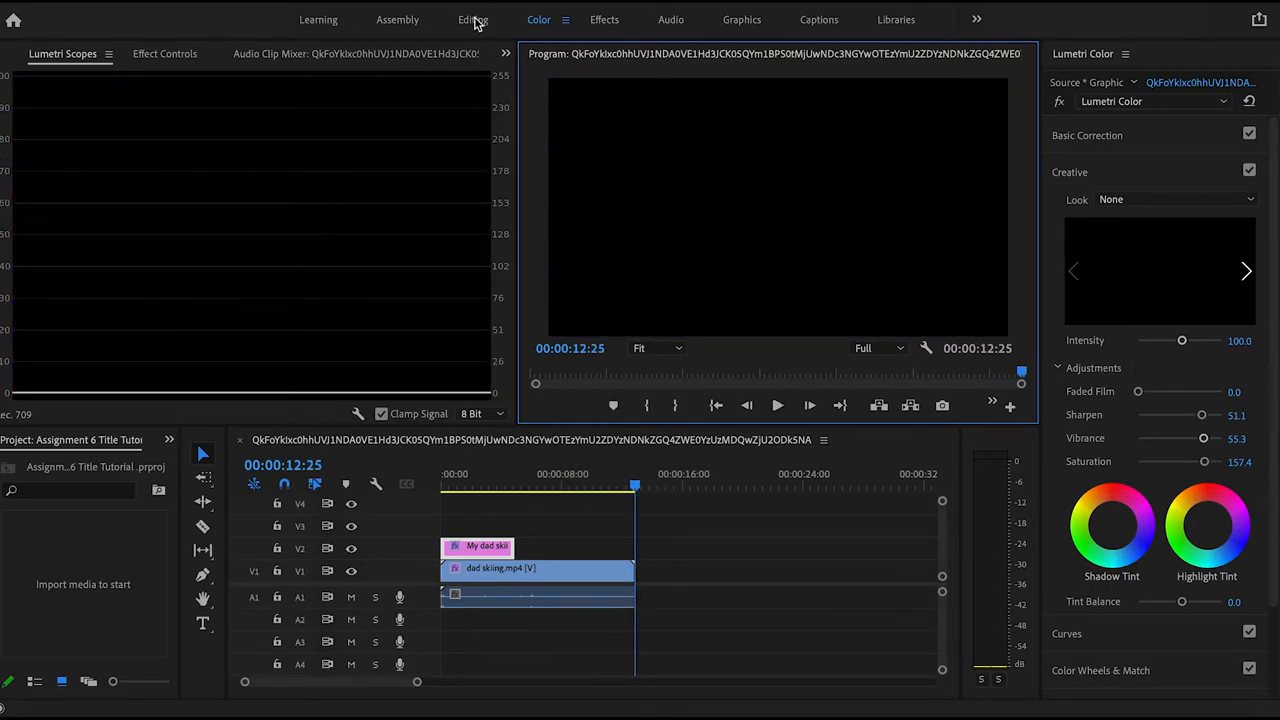
# Return to the Editing workspace and select the dad skiing.mp4 clip on the timeline.
pyautogui.click(468, 20)
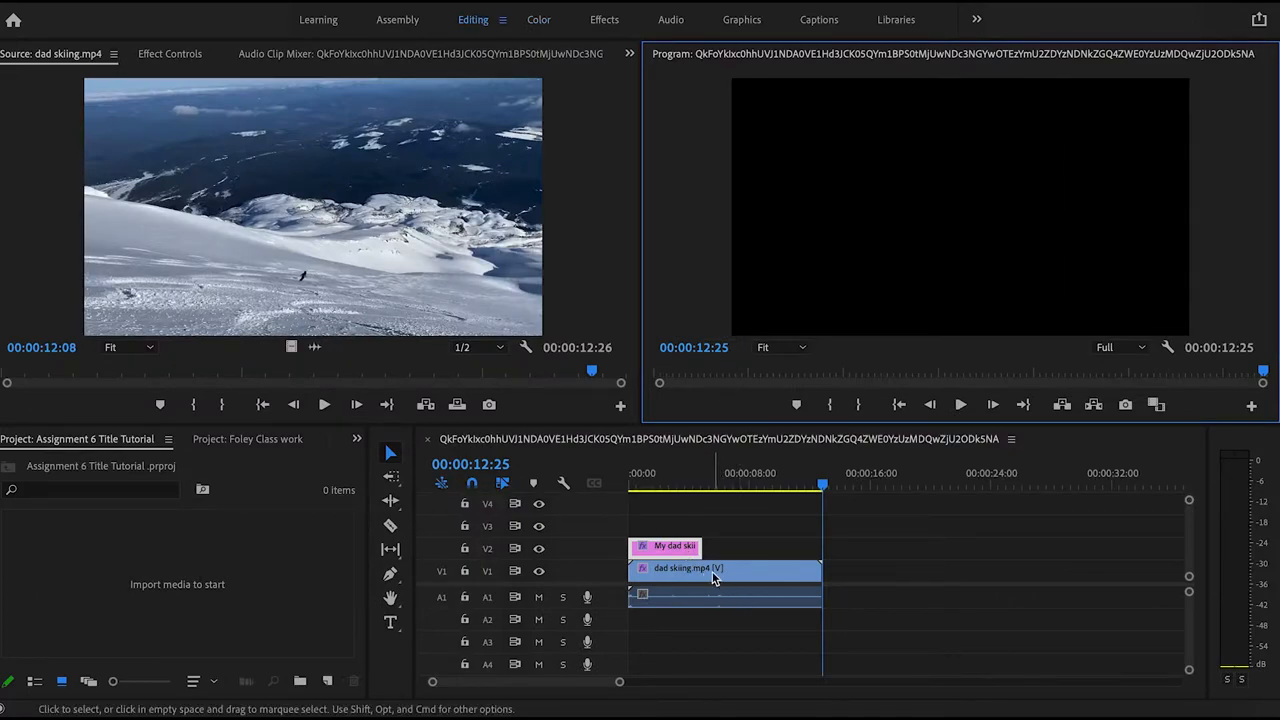
pyautogui.click(900, 404)
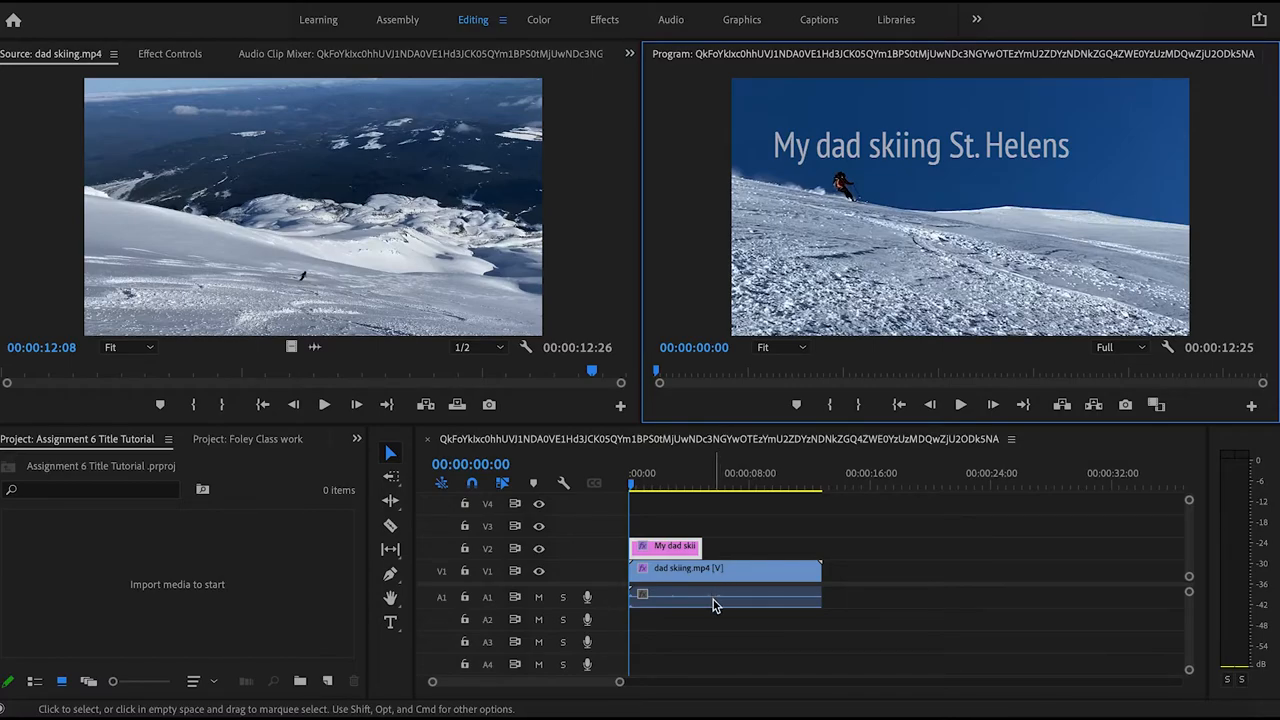
pyautogui.moveTo(716, 604)
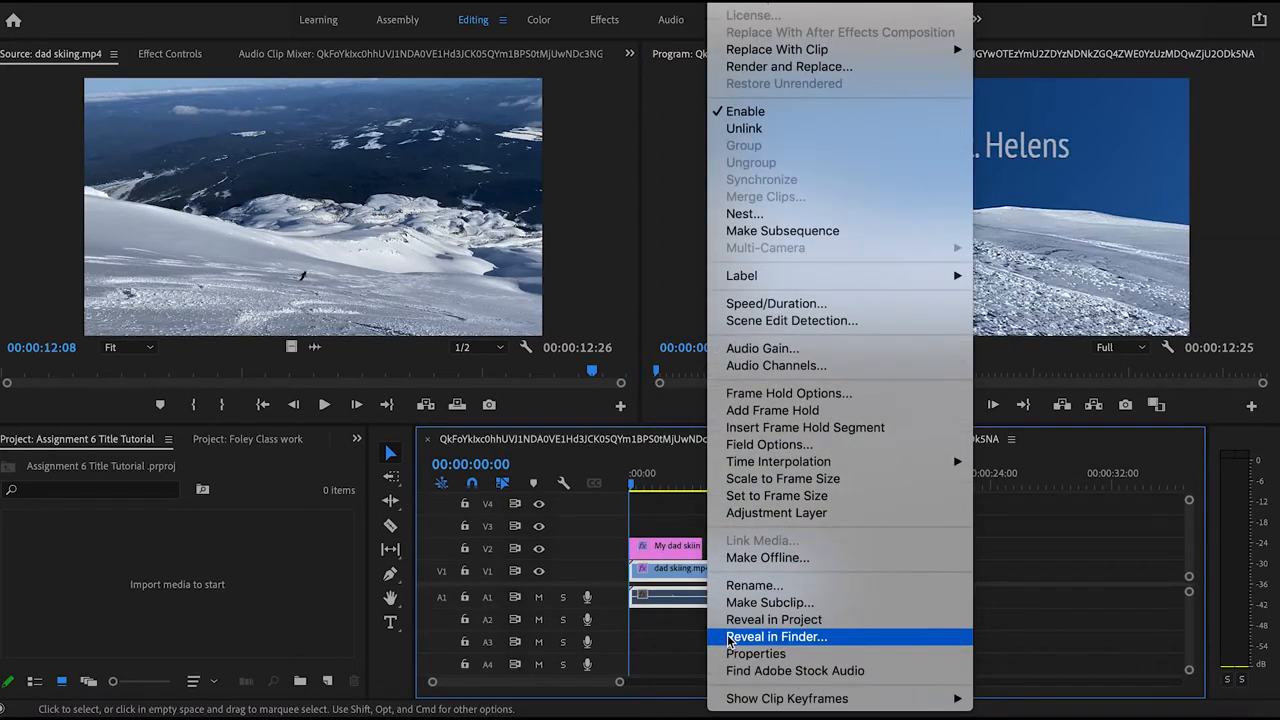
pyautogui.moveTo(776, 364)
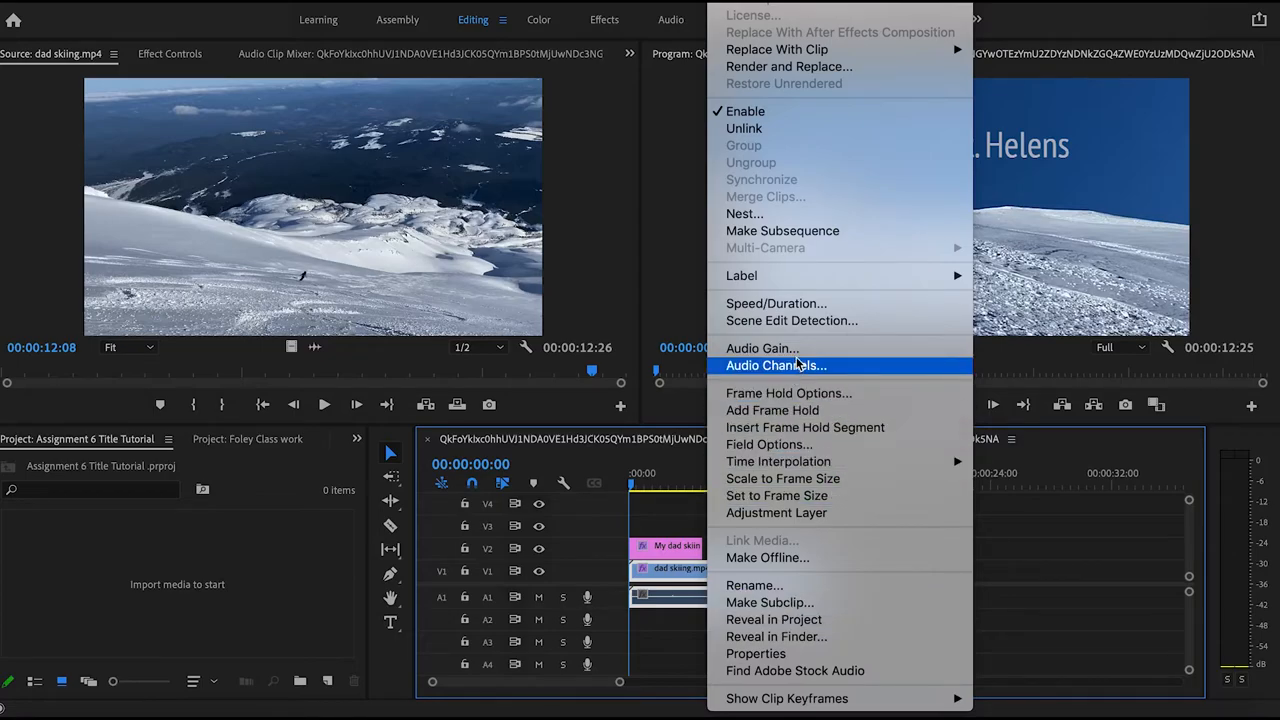
pyautogui.moveTo(776, 304)
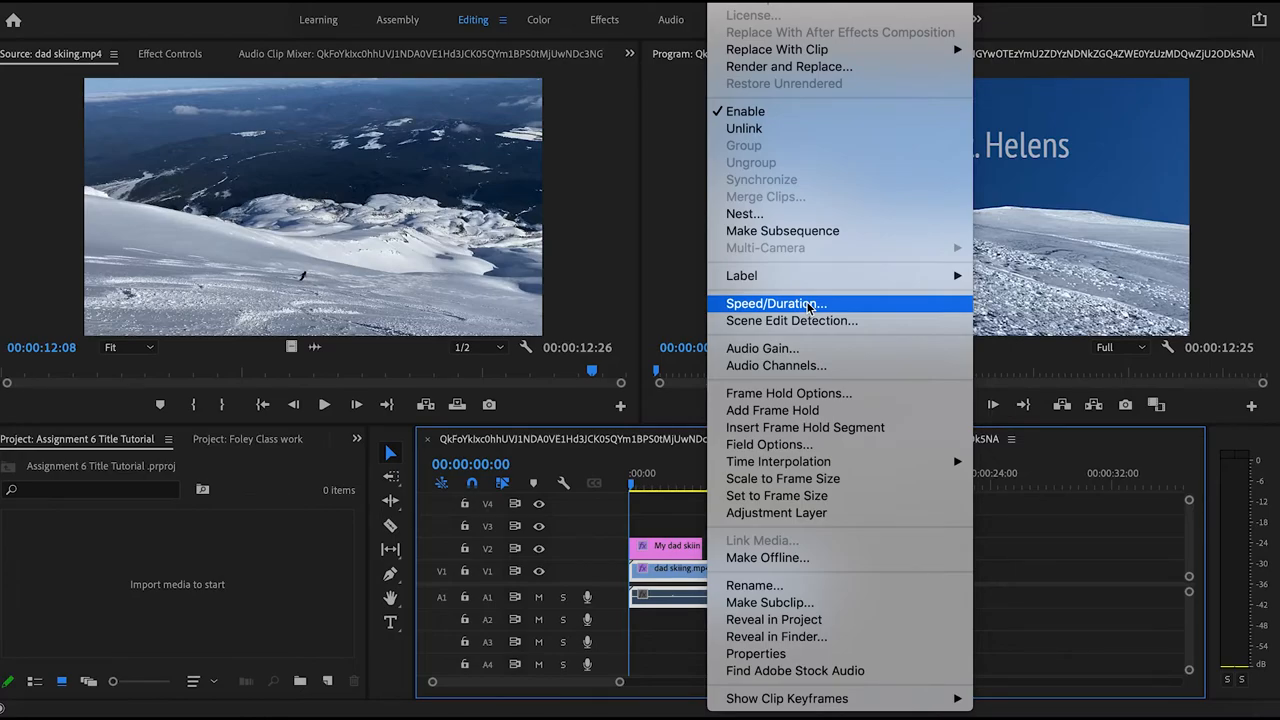
pyautogui.moveTo(792, 320)
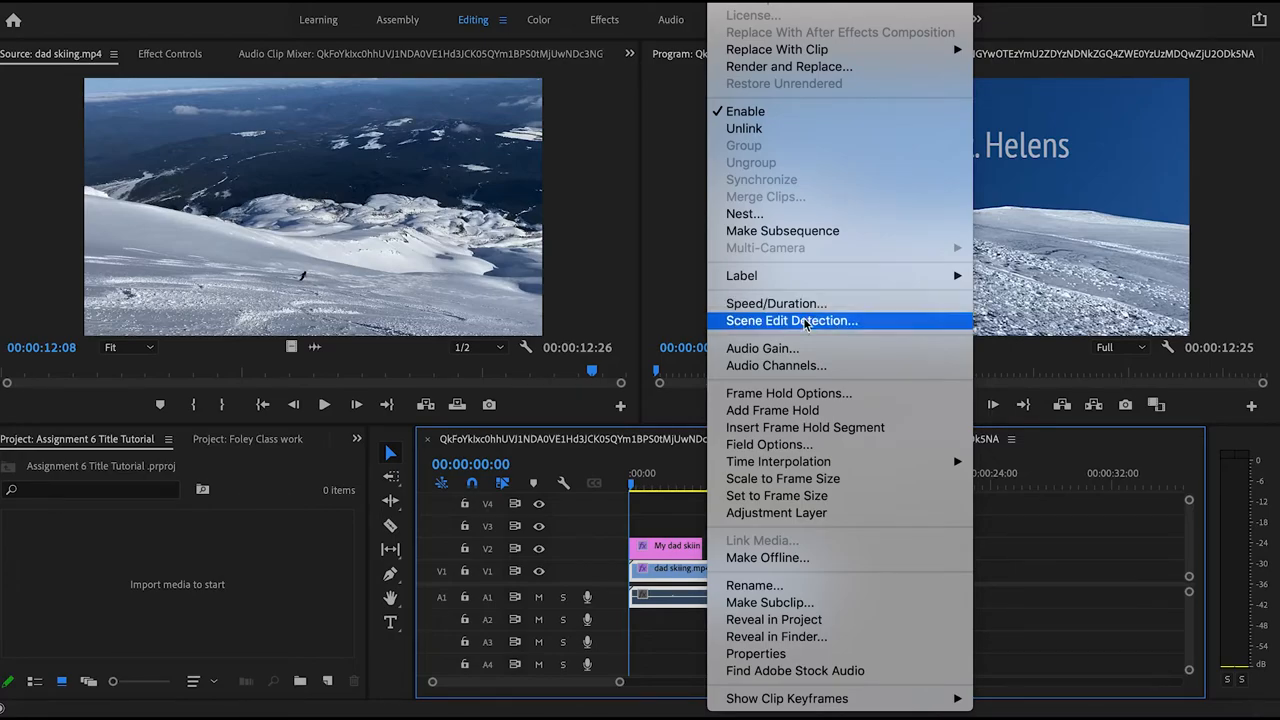
pyautogui.moveTo(776, 304)
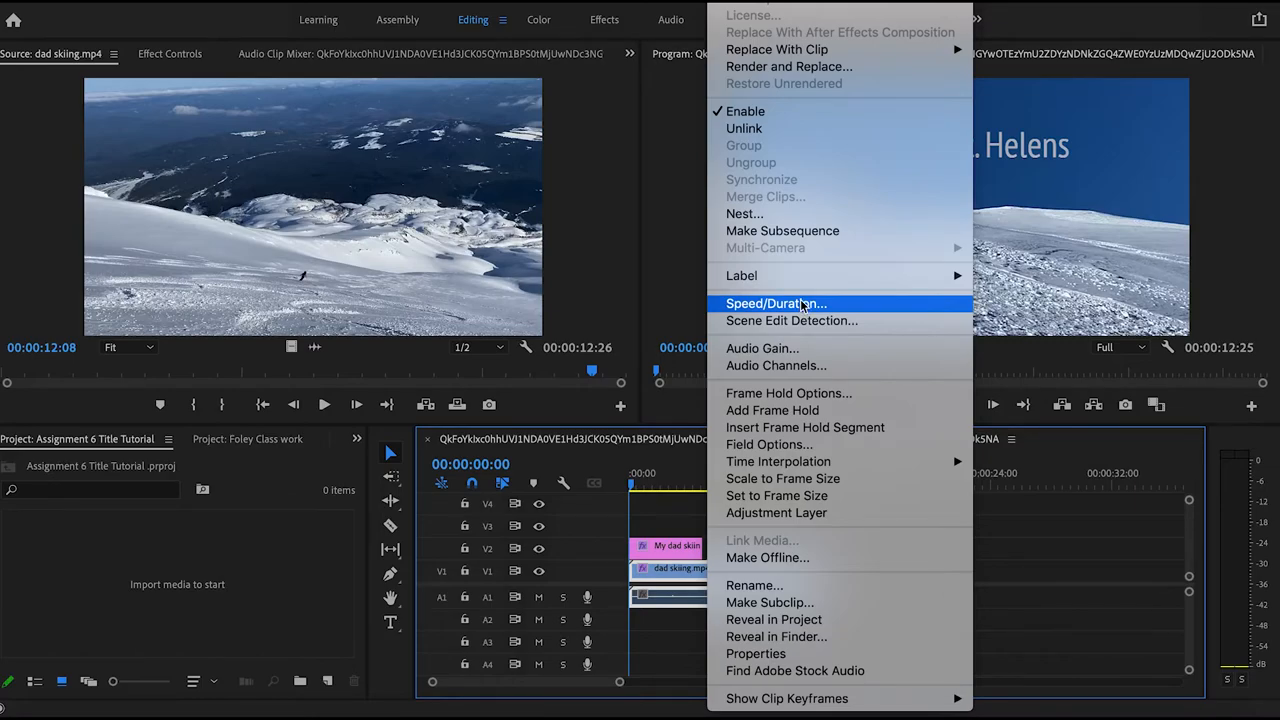
# In the Clip Speed / Duration dialog, moved aside, enter a Speed of 50%.
pyautogui.click(776, 304)
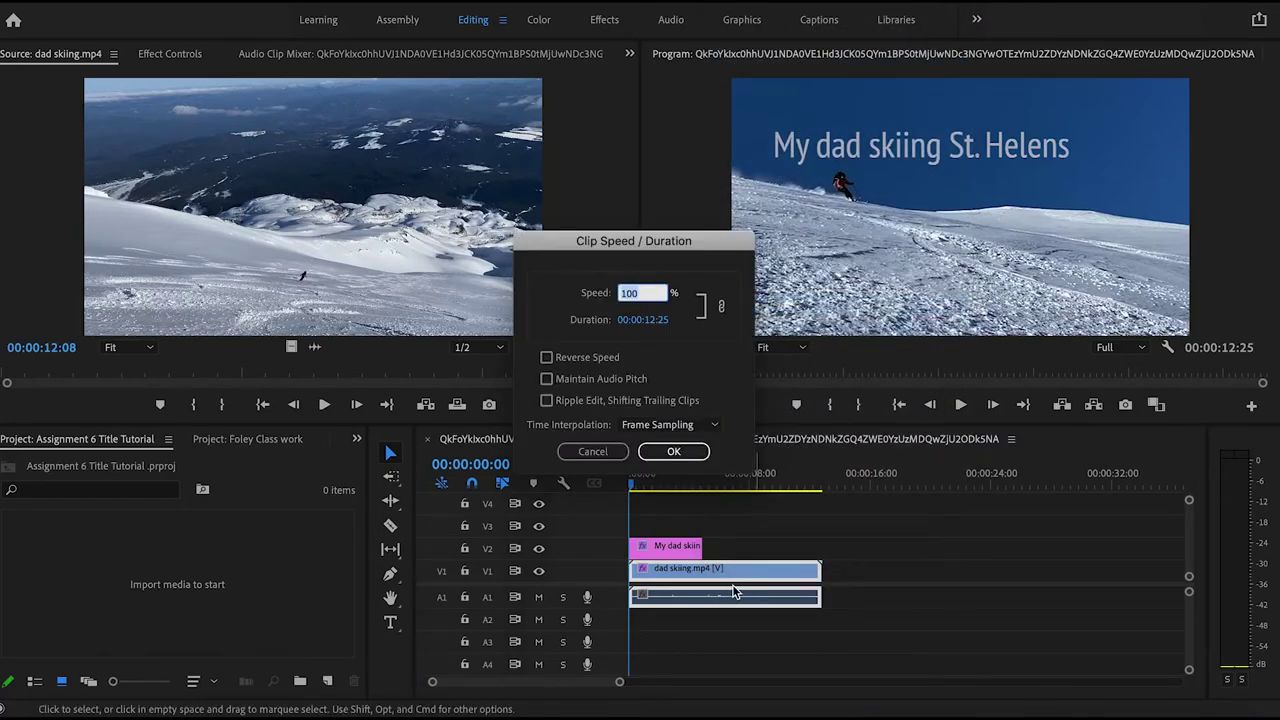
pyautogui.moveTo(634, 240); pyautogui.dragTo(556, 264)
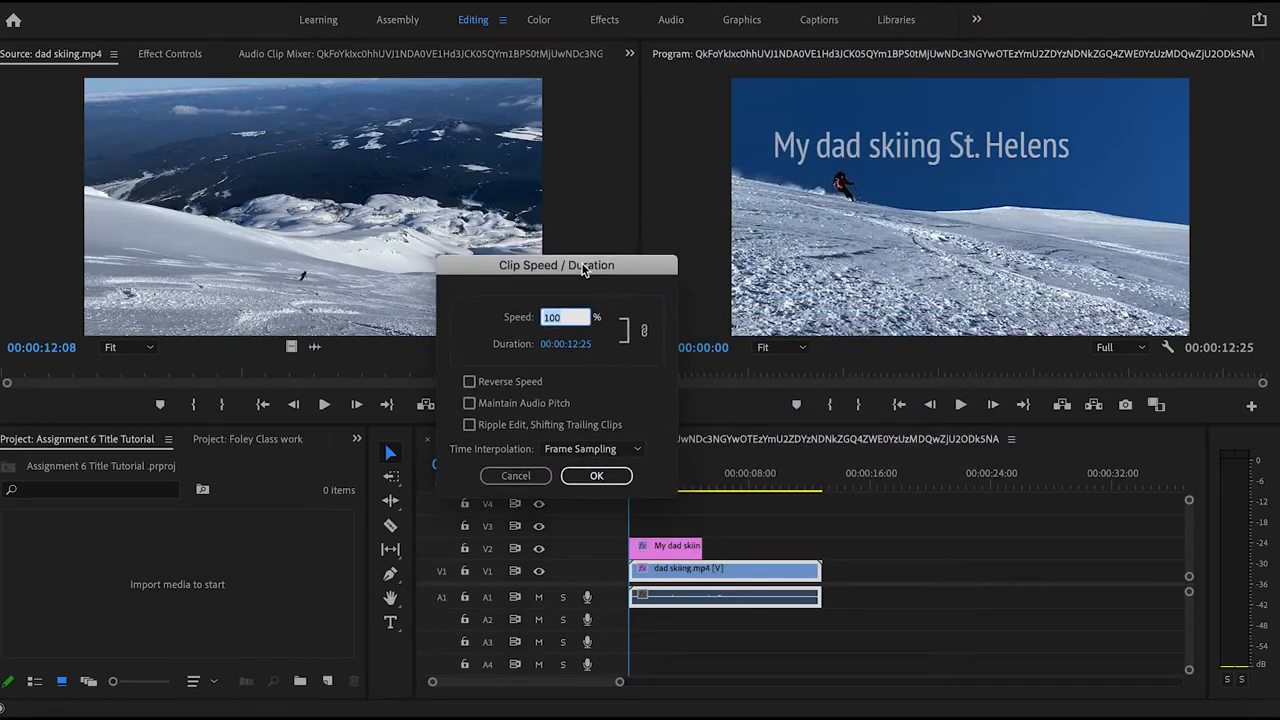
pyautogui.moveTo(556, 264); pyautogui.dragTo(516, 304)
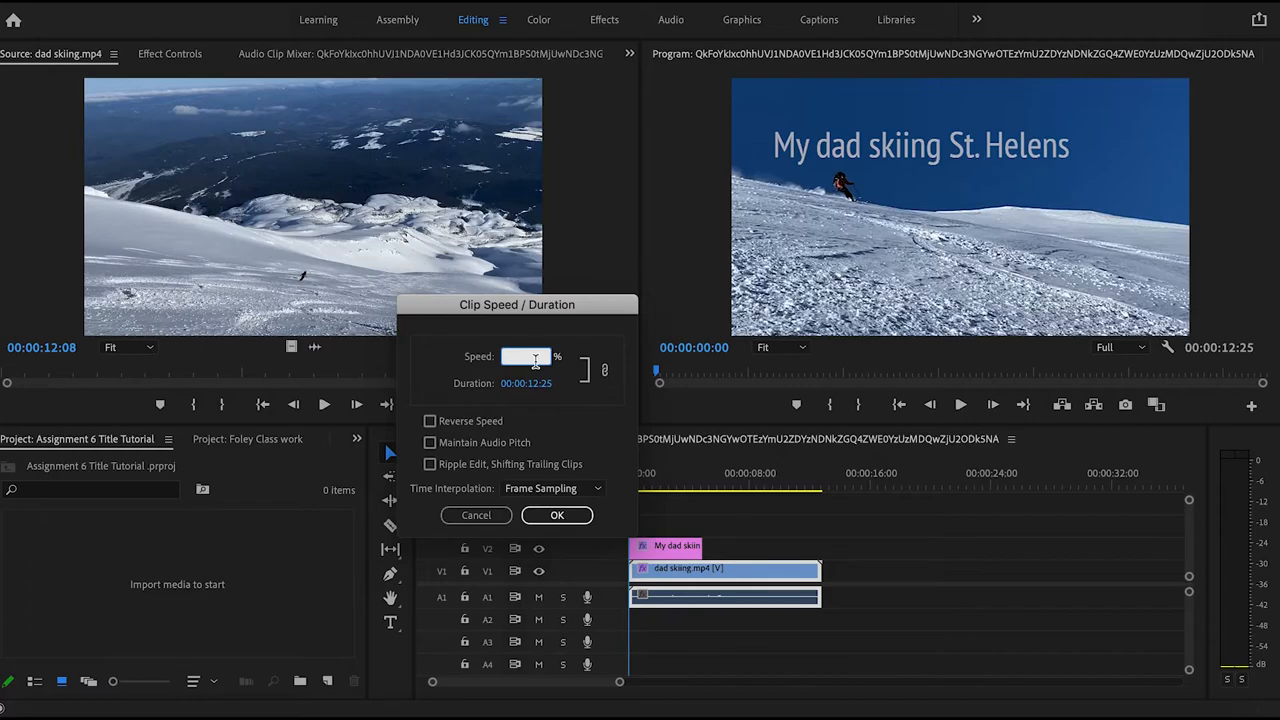
pyautogui.write('50')
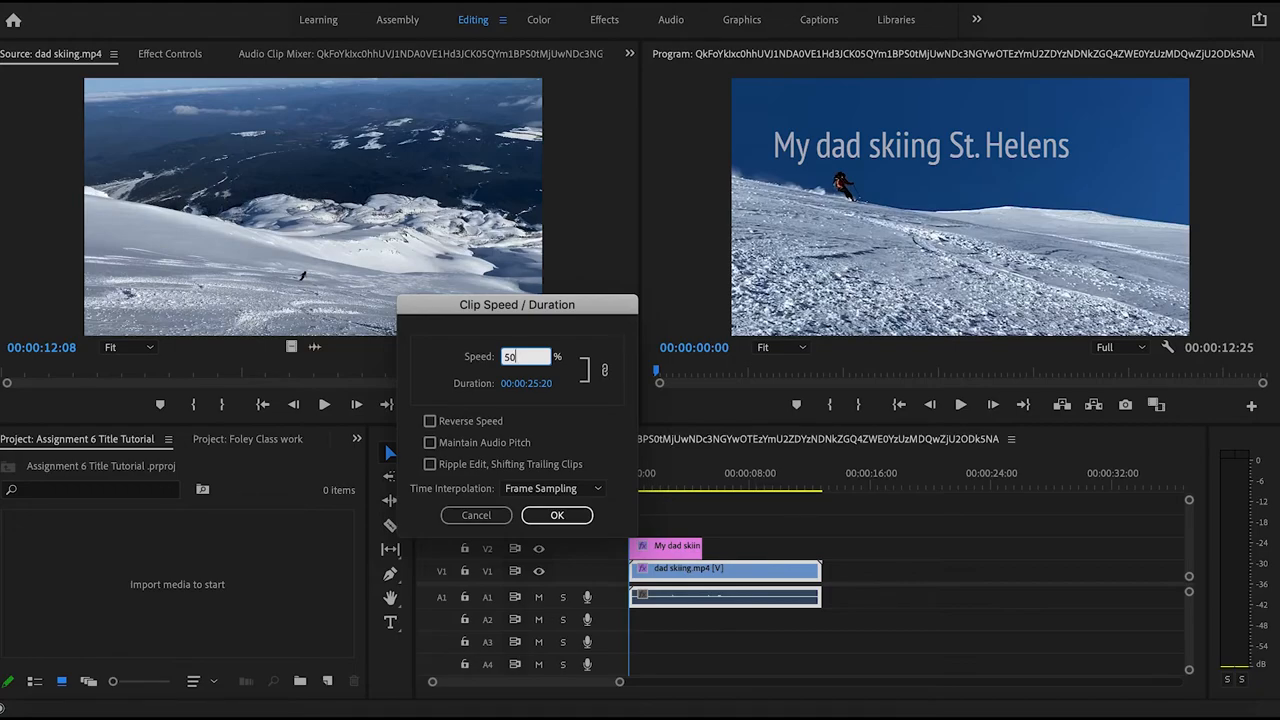
# Apply the 50% speed change and play the slowed ski clip to preview it.
pyautogui.click(556, 516)
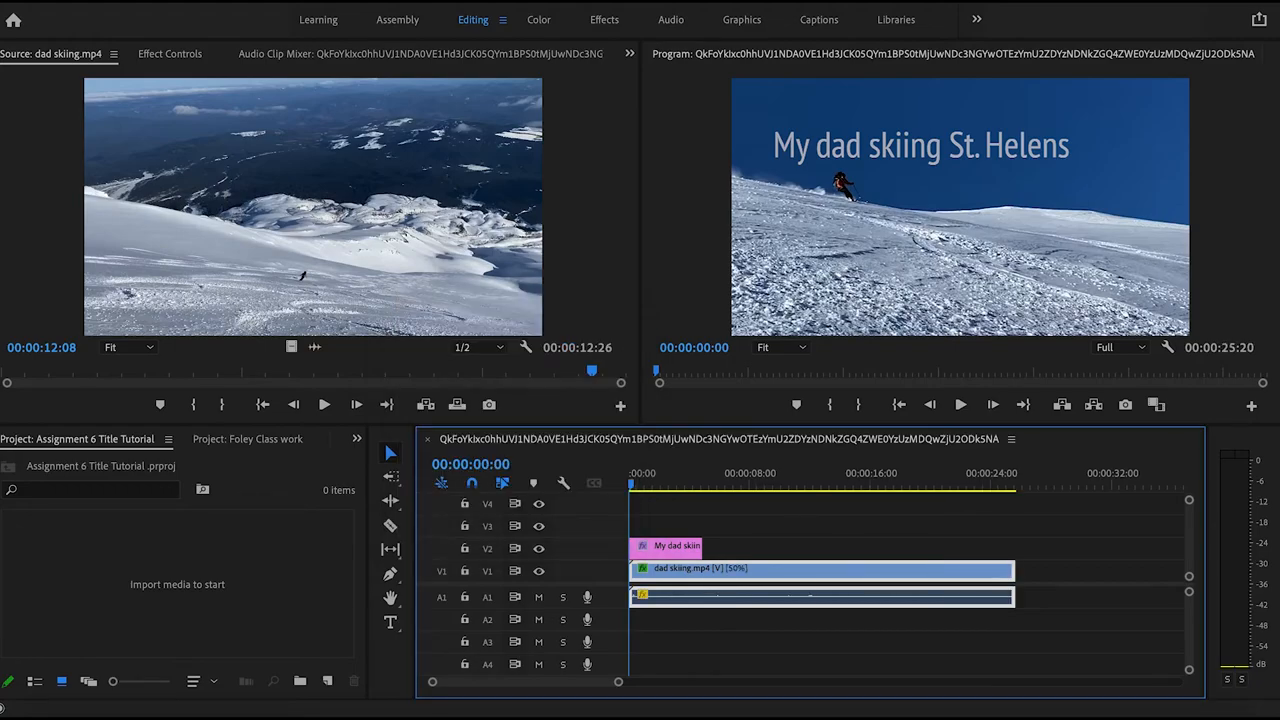
pyautogui.moveTo(960, 404)
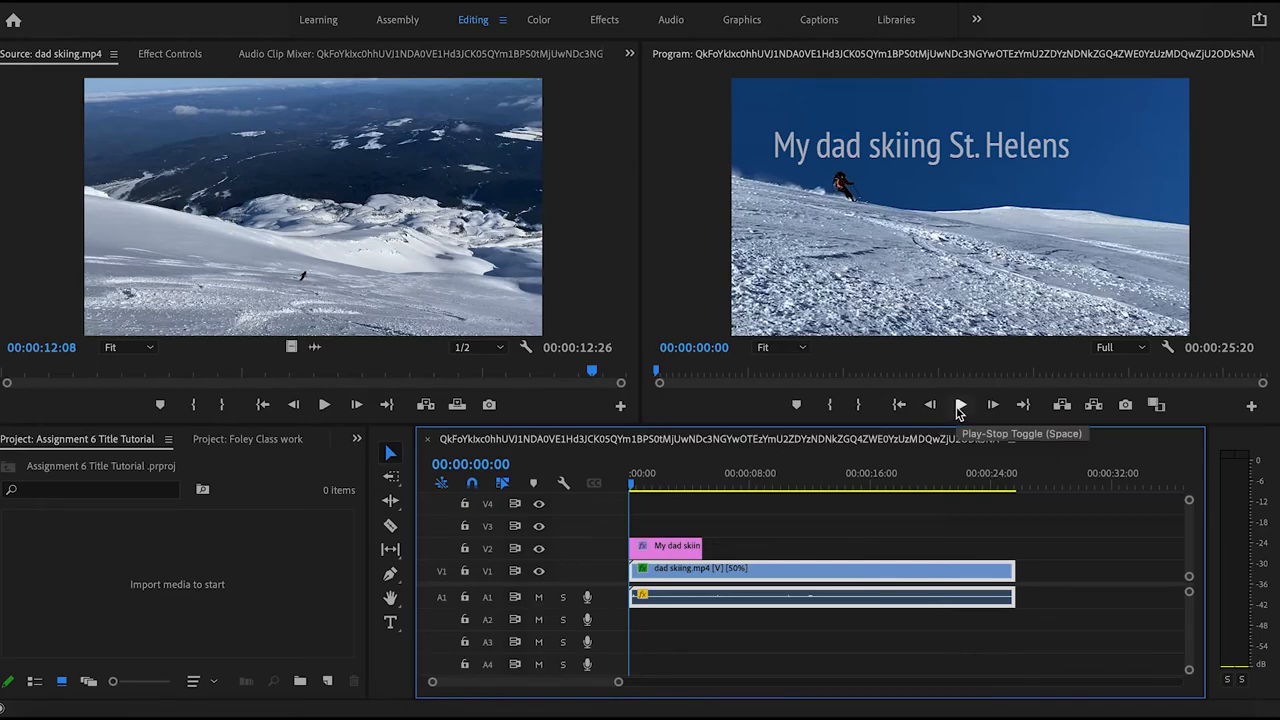
pyautogui.moveTo(940, 424)
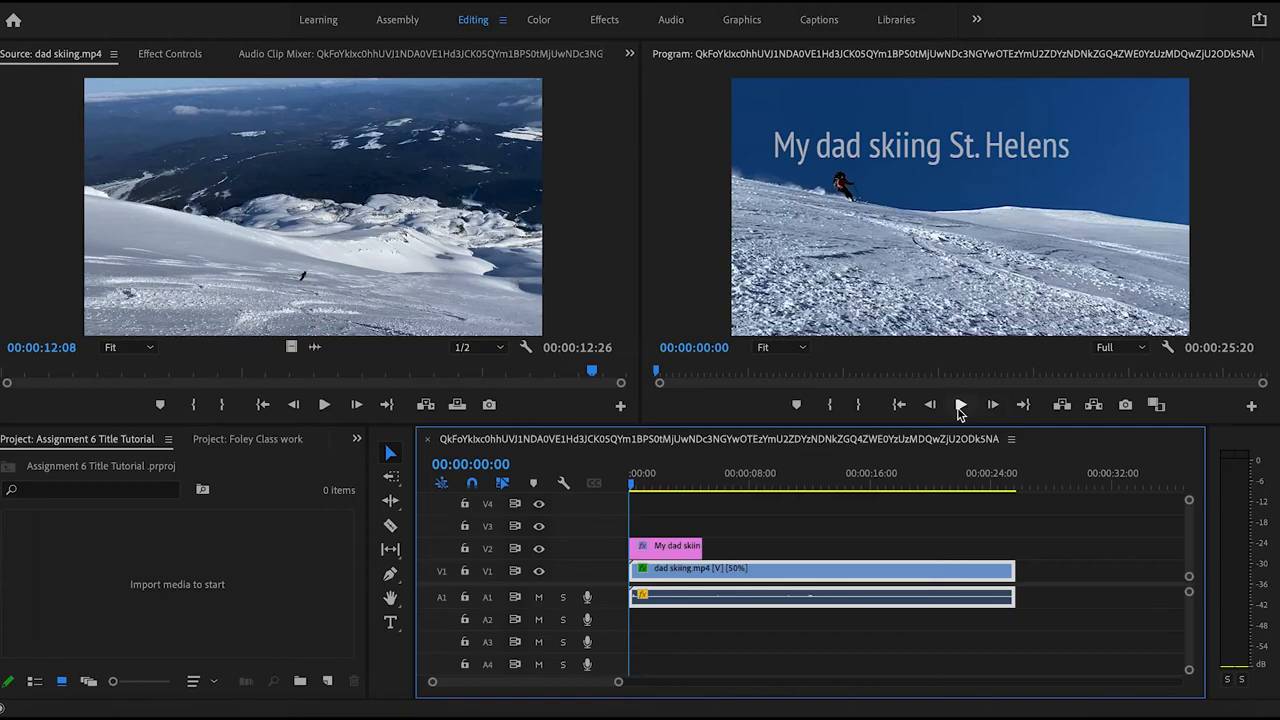
pyautogui.moveTo(960, 404)
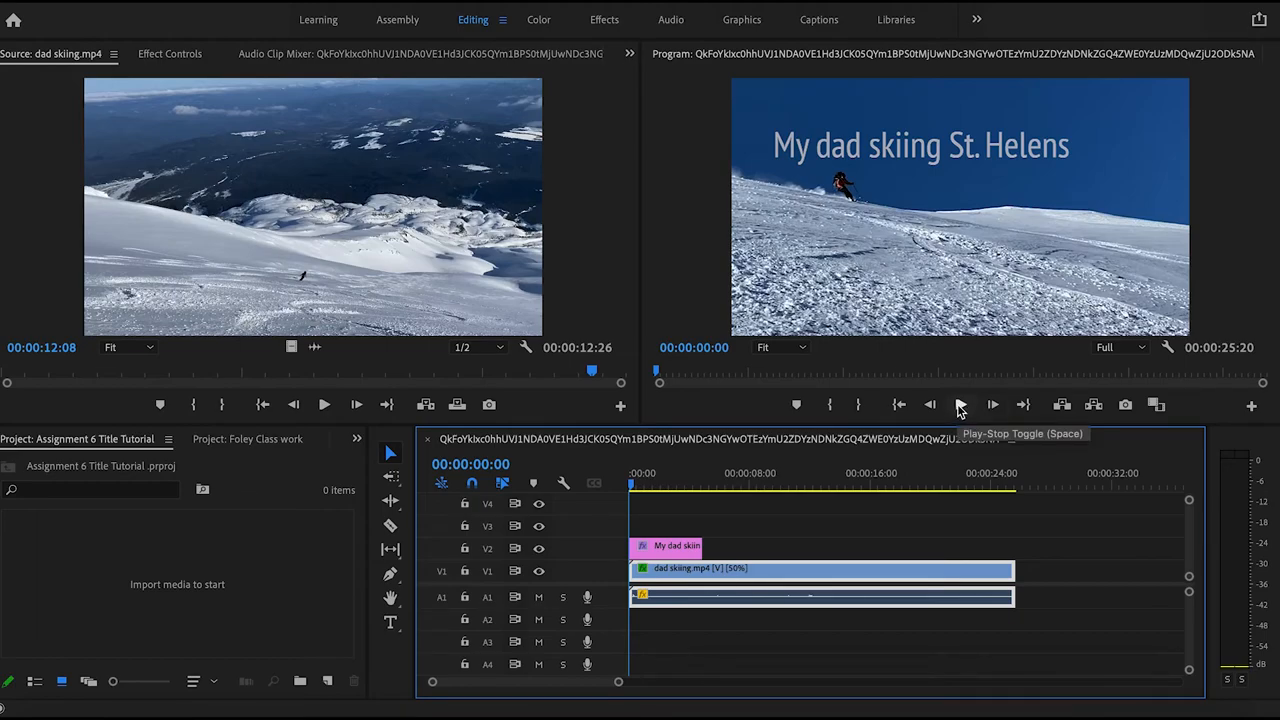
pyautogui.click(960, 404)
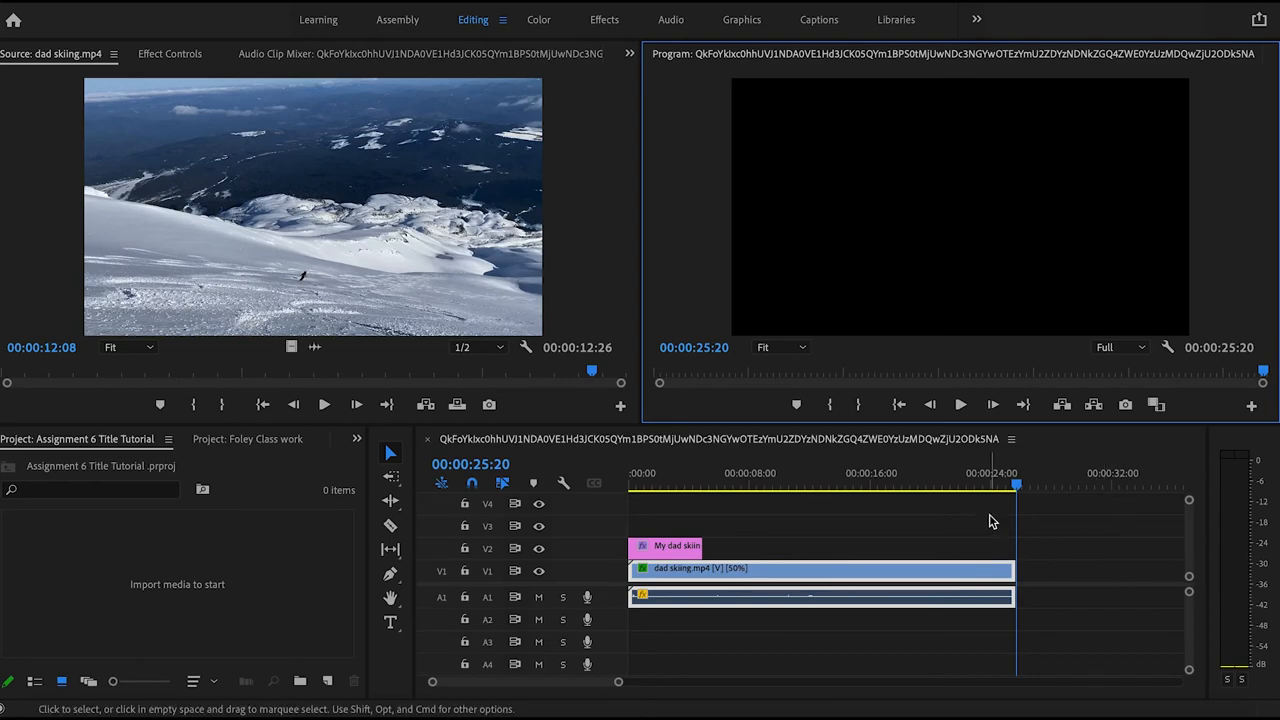
pyautogui.moveTo(864, 364)
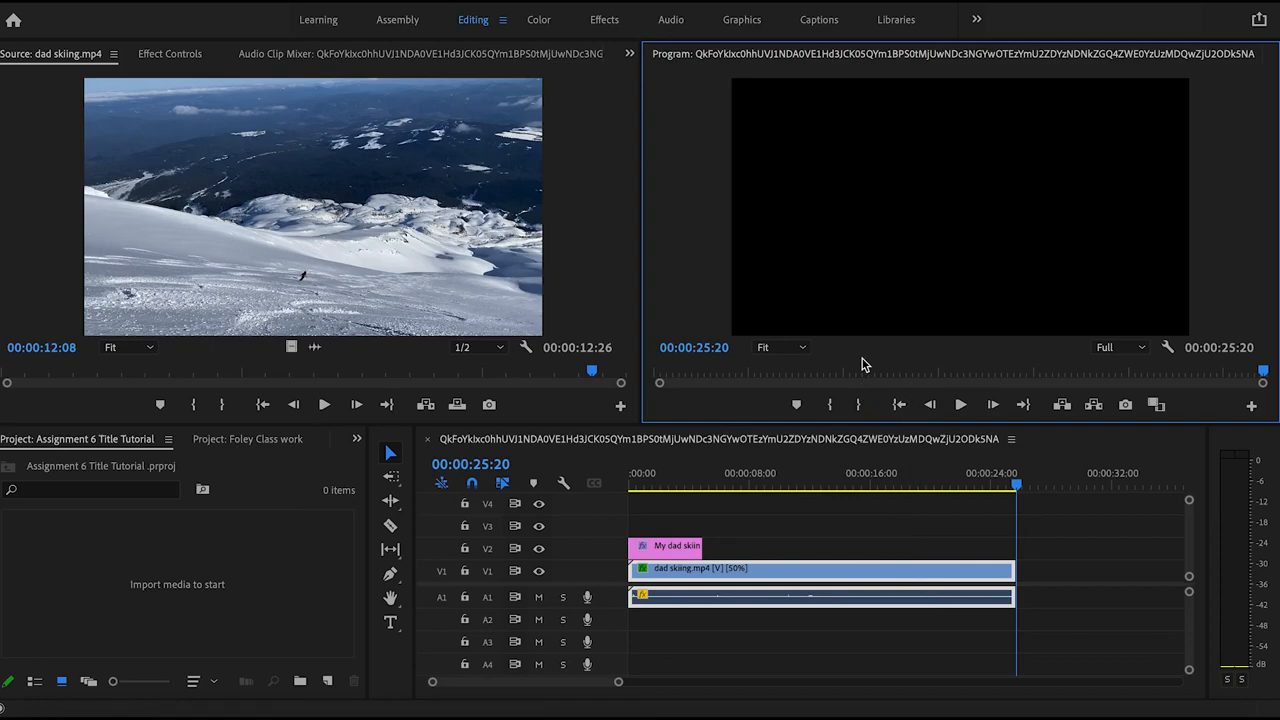
pyautogui.moveTo(884, 356)
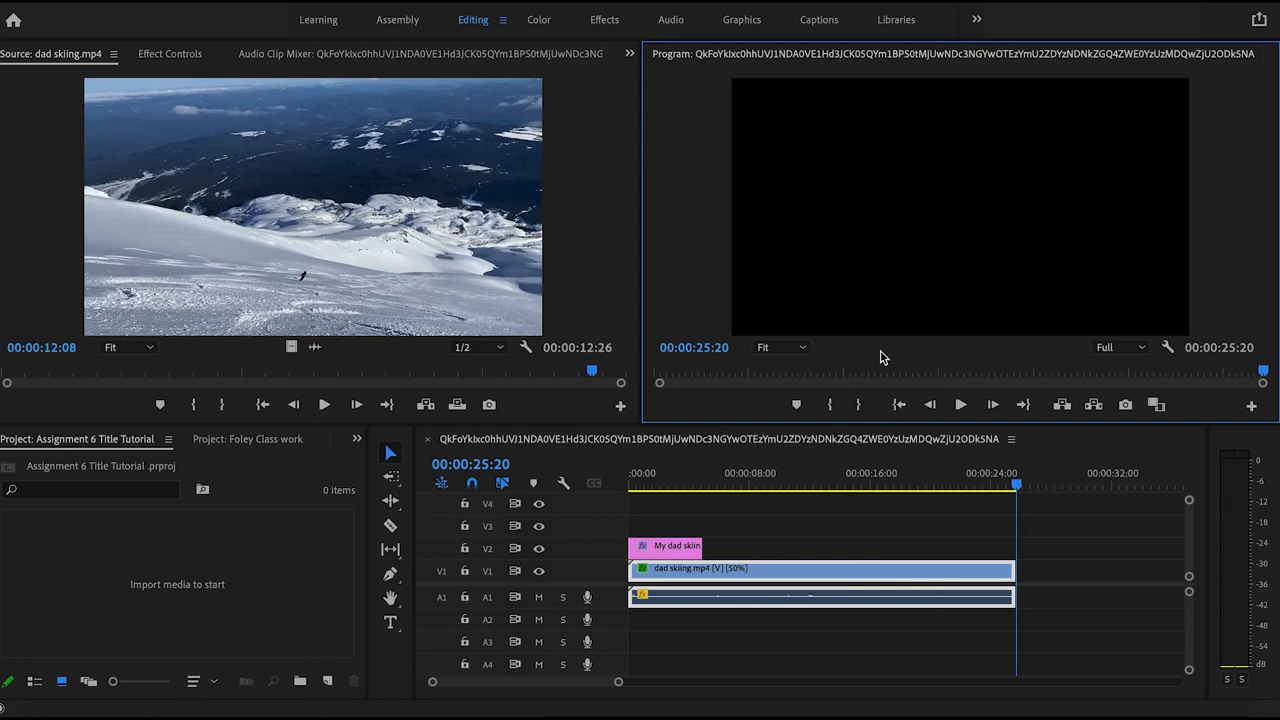
pyautogui.moveTo(432, 72)
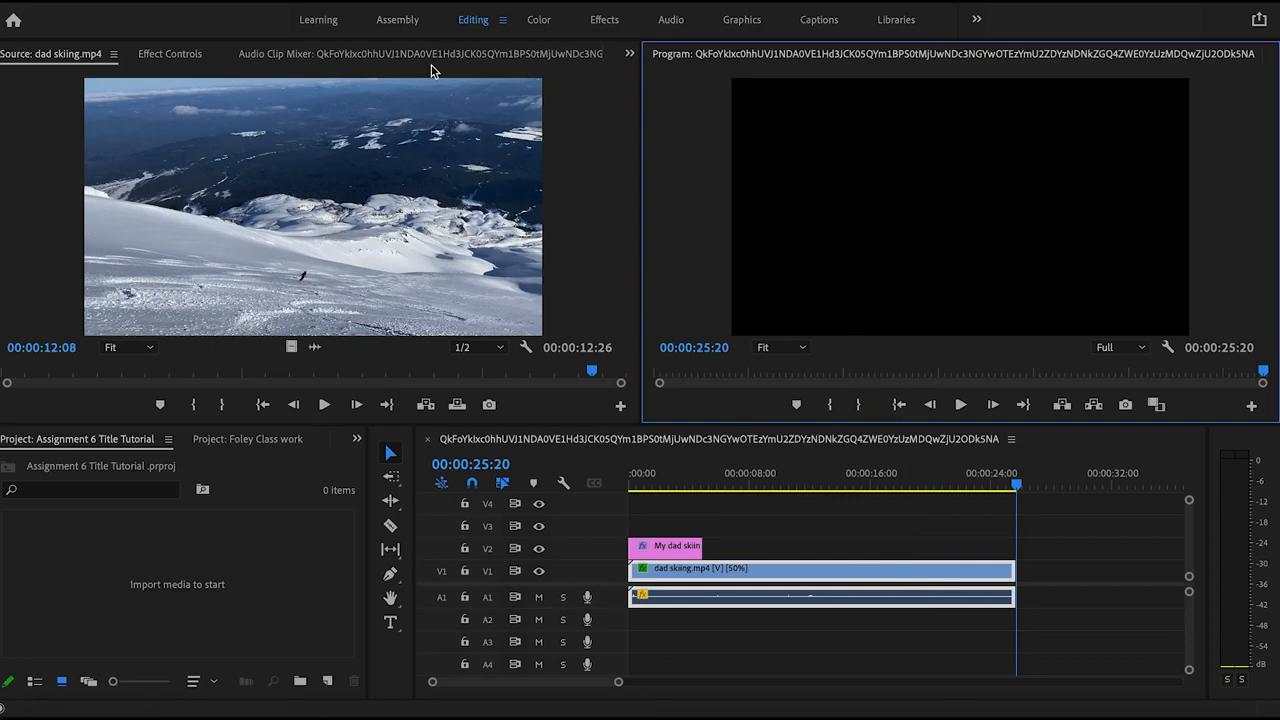